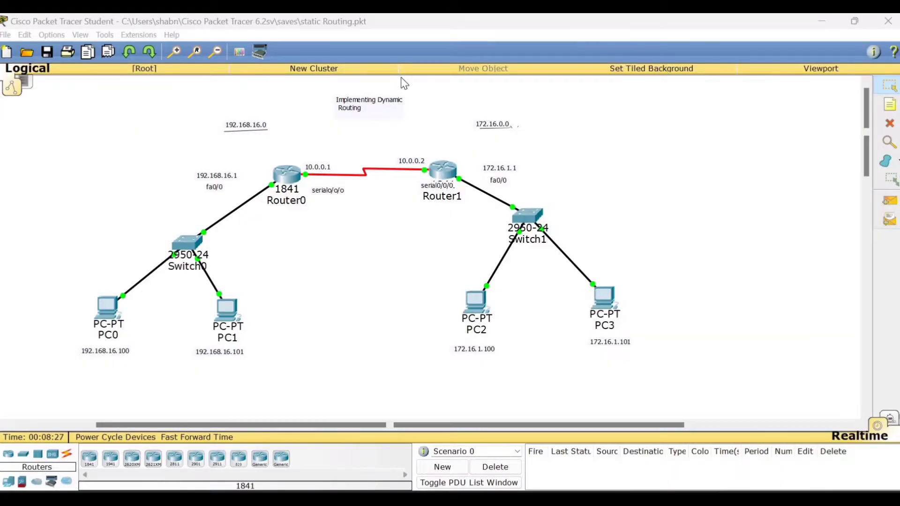
mouse_move(392, 246)
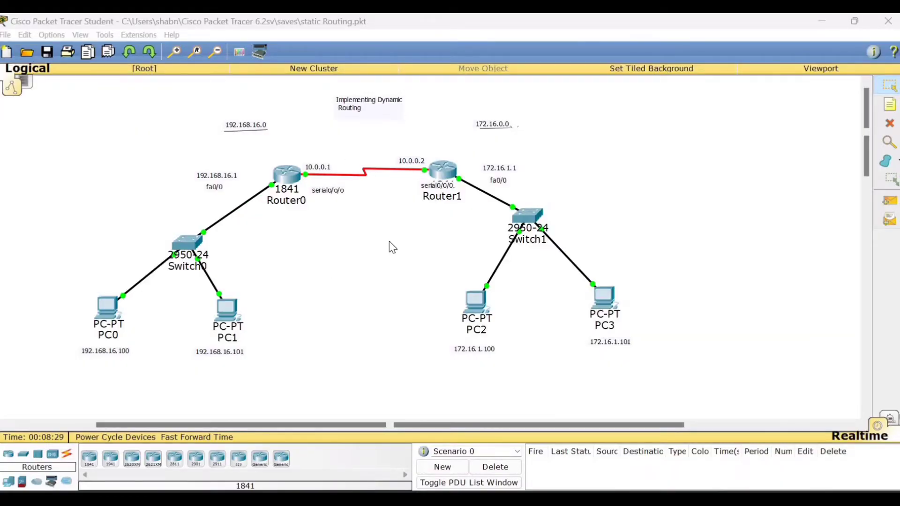
mouse_move(384, 246)
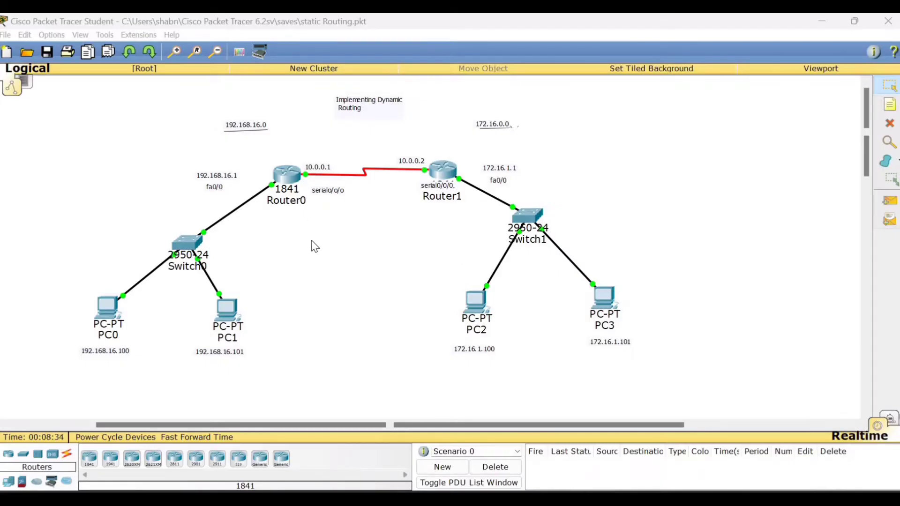
mouse_move(357, 154)
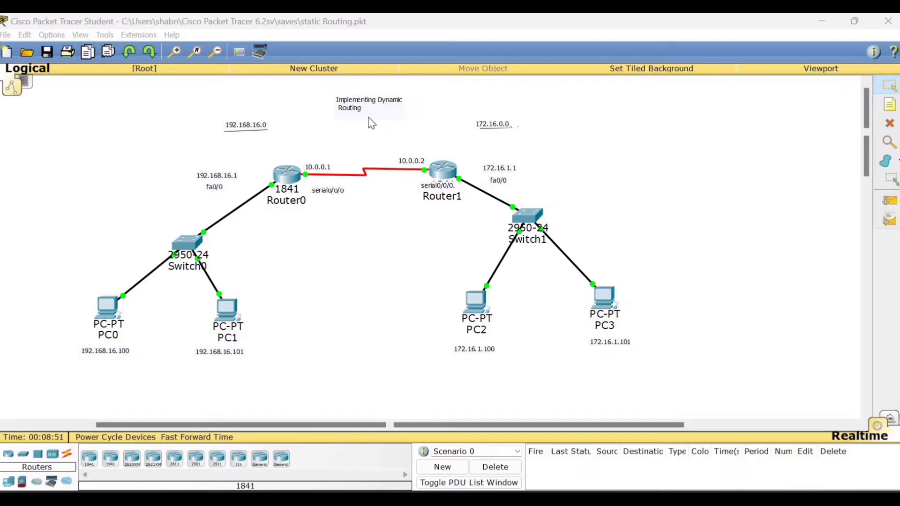
mouse_move(311, 211)
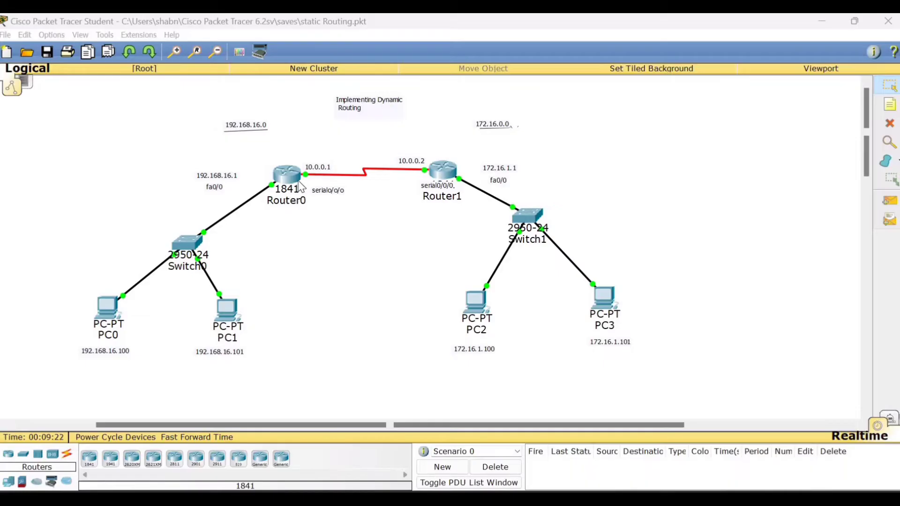
mouse_move(347, 240)
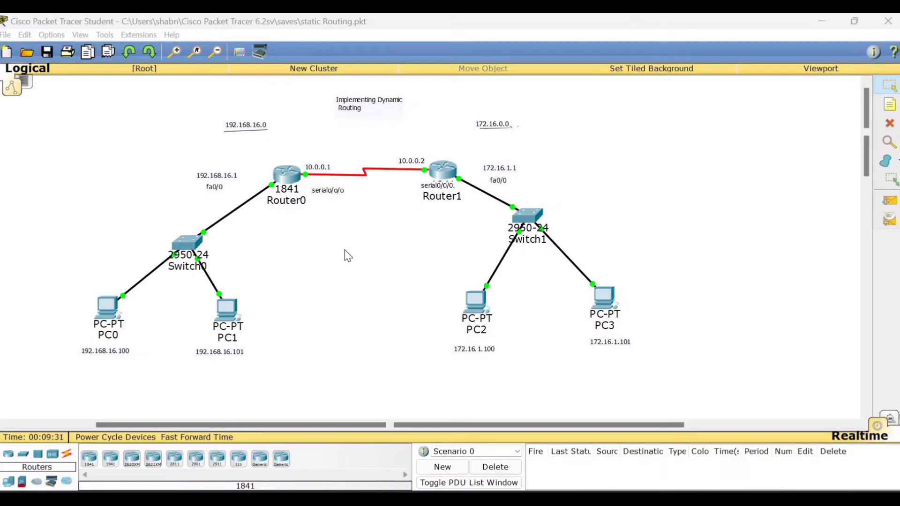
mouse_move(339, 247)
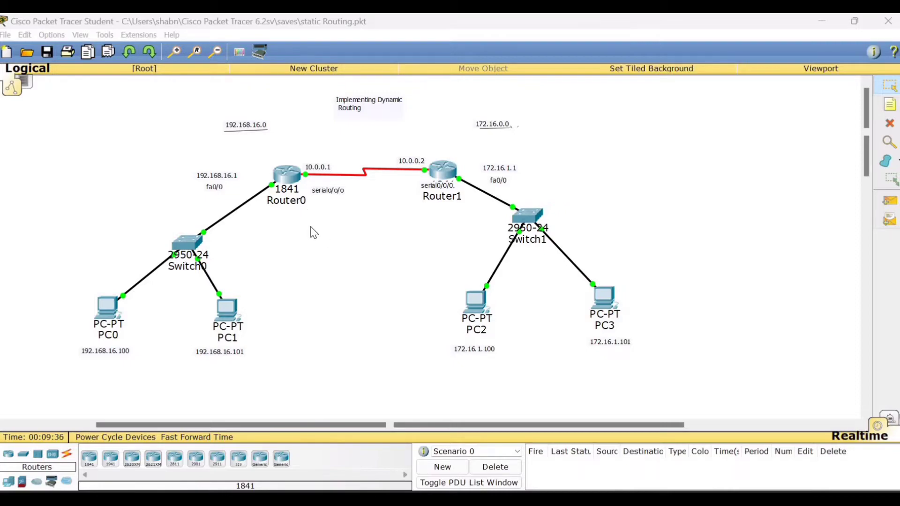
mouse_move(364, 232)
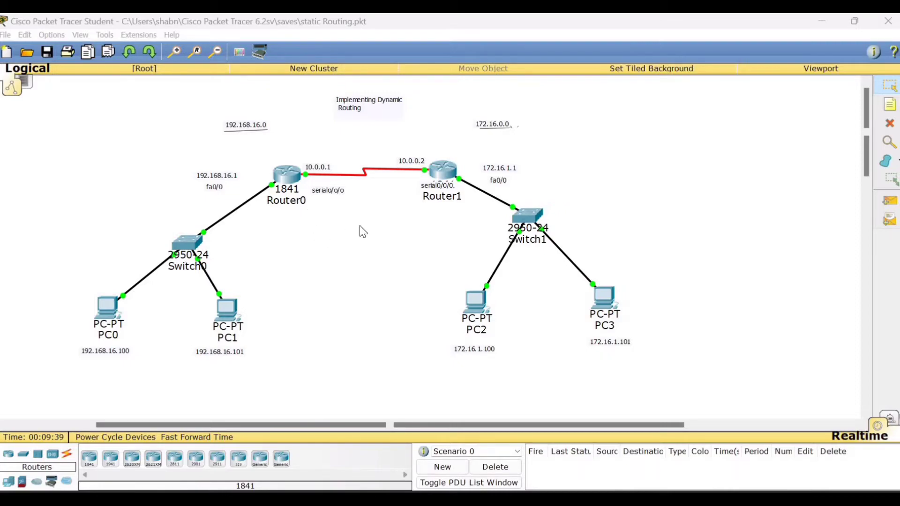
mouse_move(540, 304)
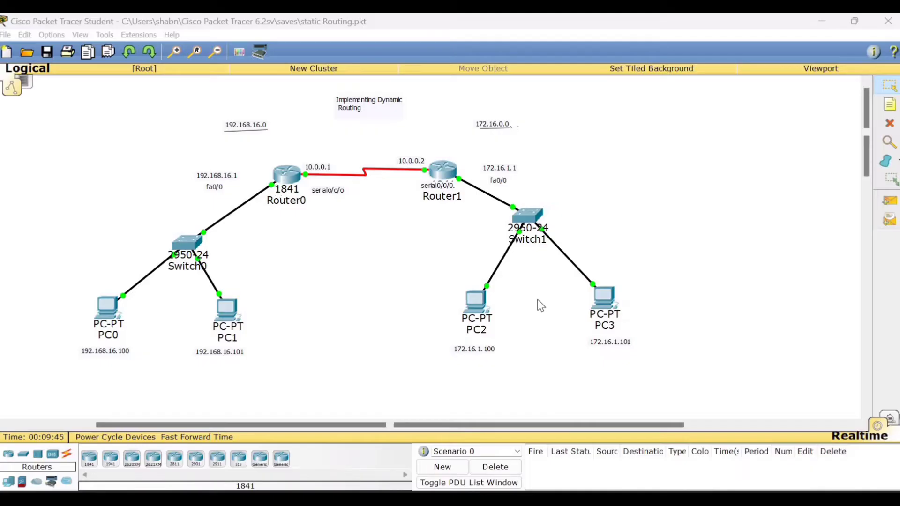
mouse_move(350, 234)
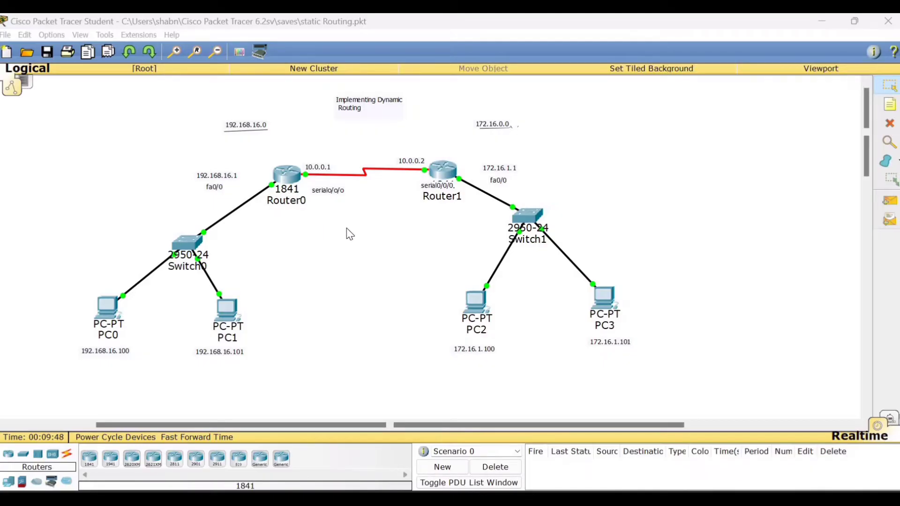
mouse_move(357, 251)
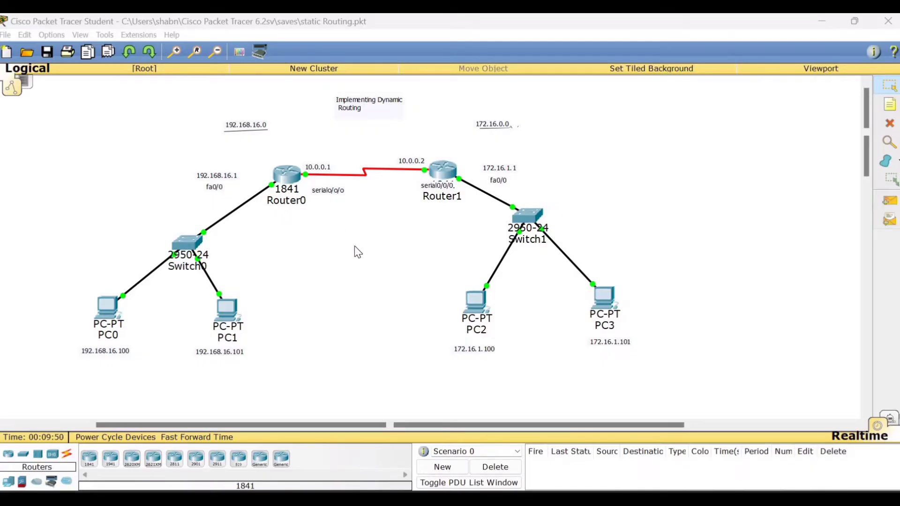
mouse_move(341, 243)
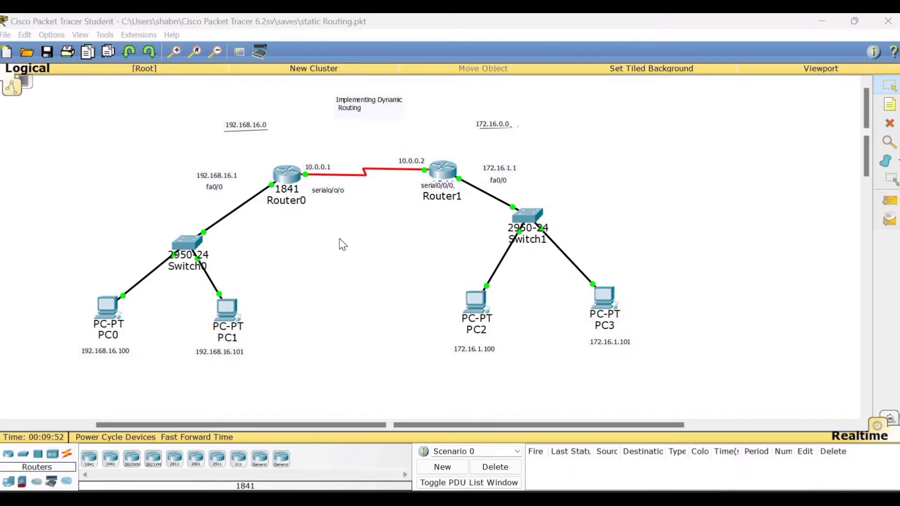
mouse_move(329, 241)
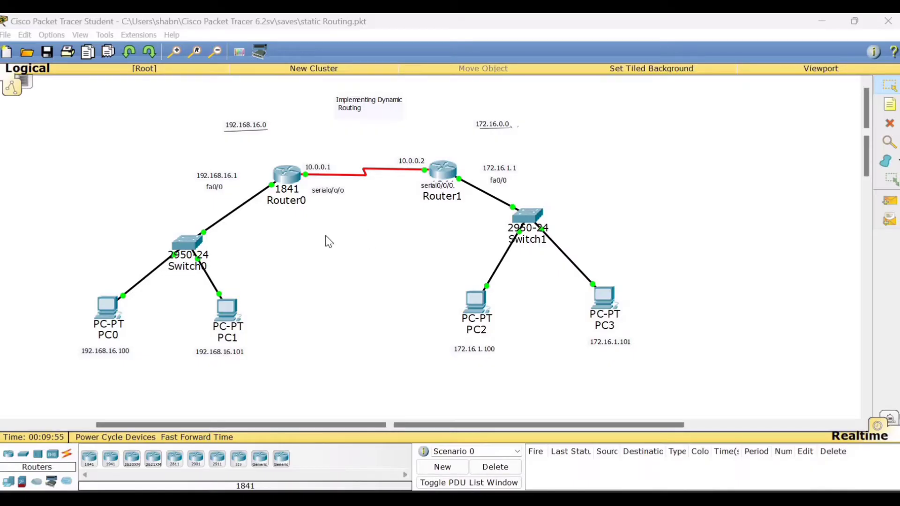
mouse_move(333, 240)
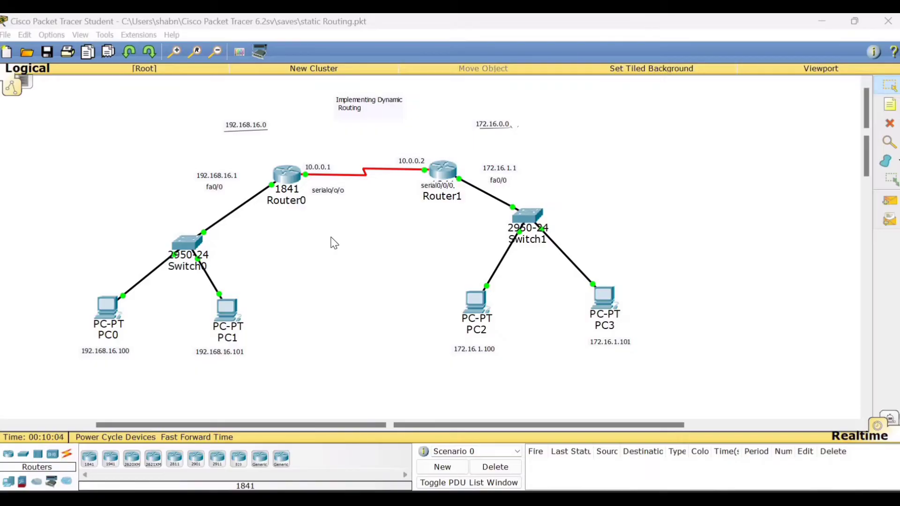
mouse_move(400, 283)
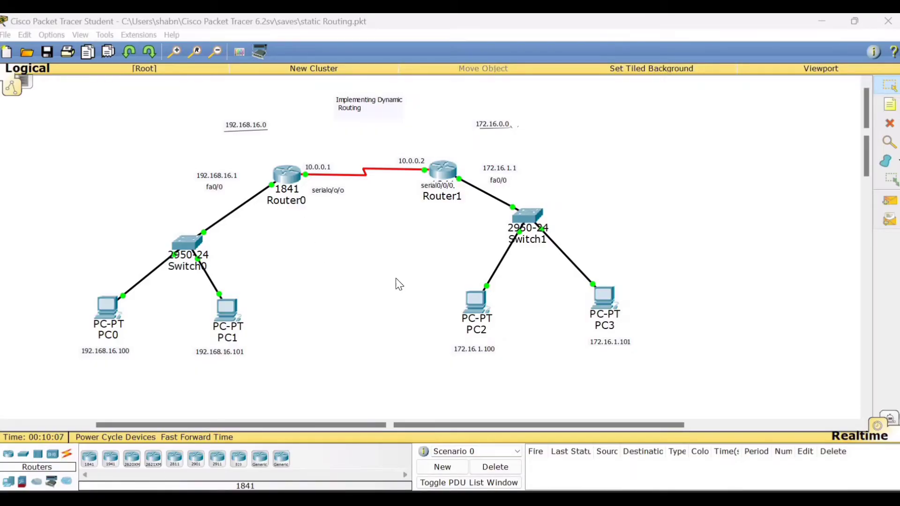
mouse_move(326, 231)
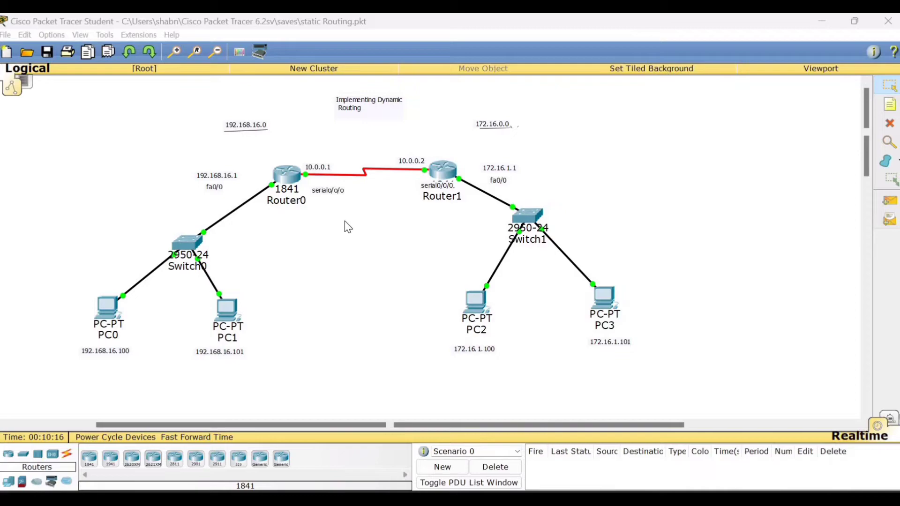
mouse_move(352, 226)
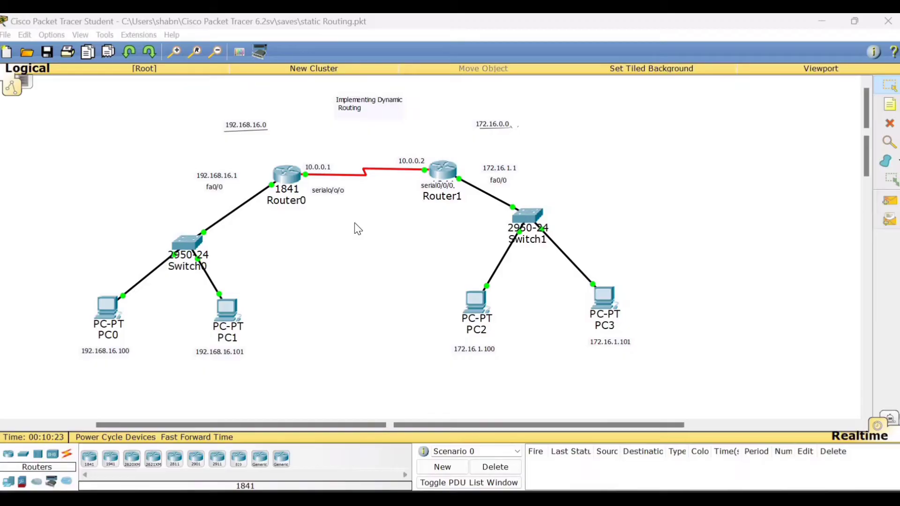
mouse_move(399, 240)
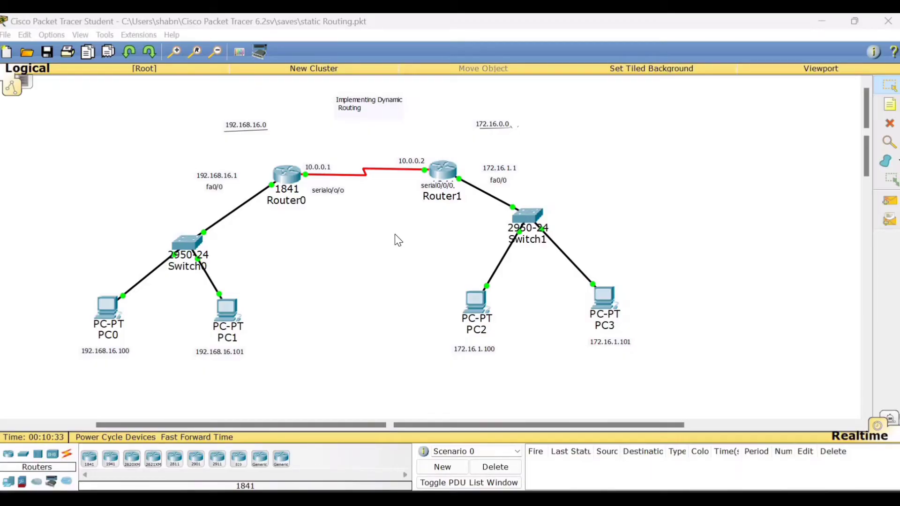
mouse_move(293, 227)
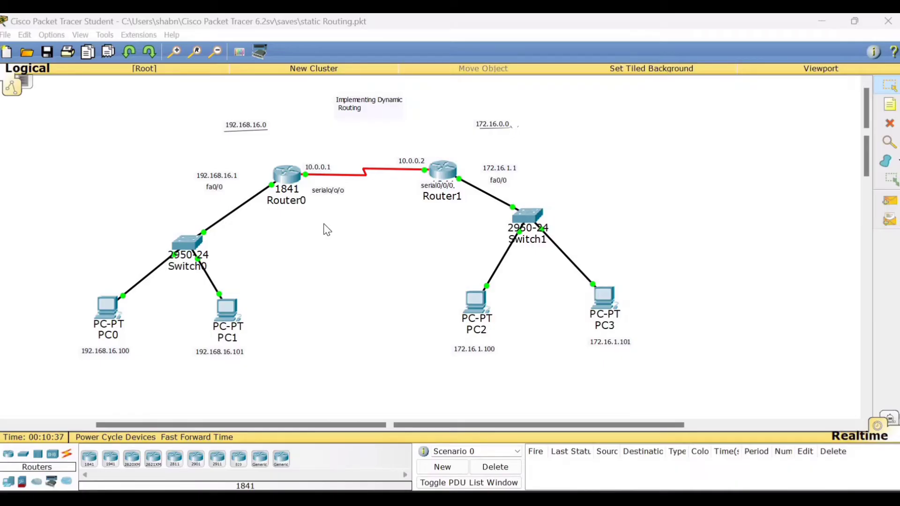
mouse_move(337, 231)
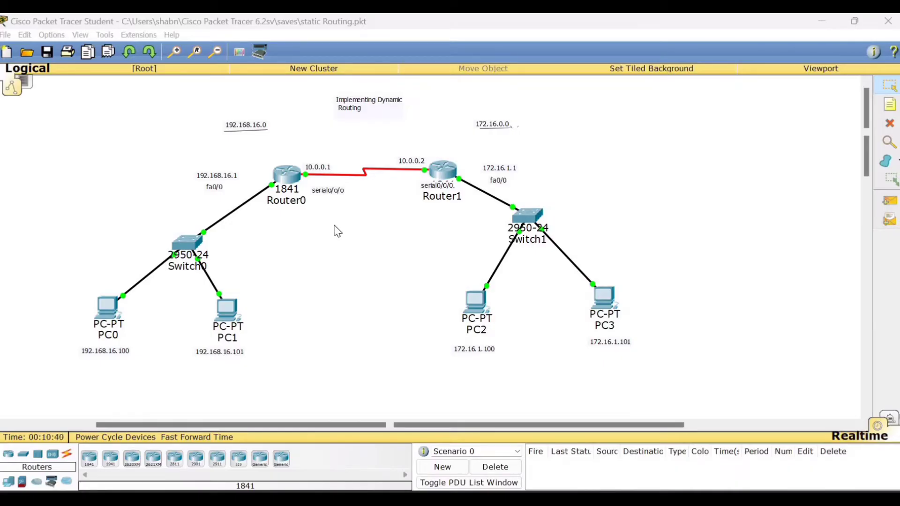
mouse_move(354, 209)
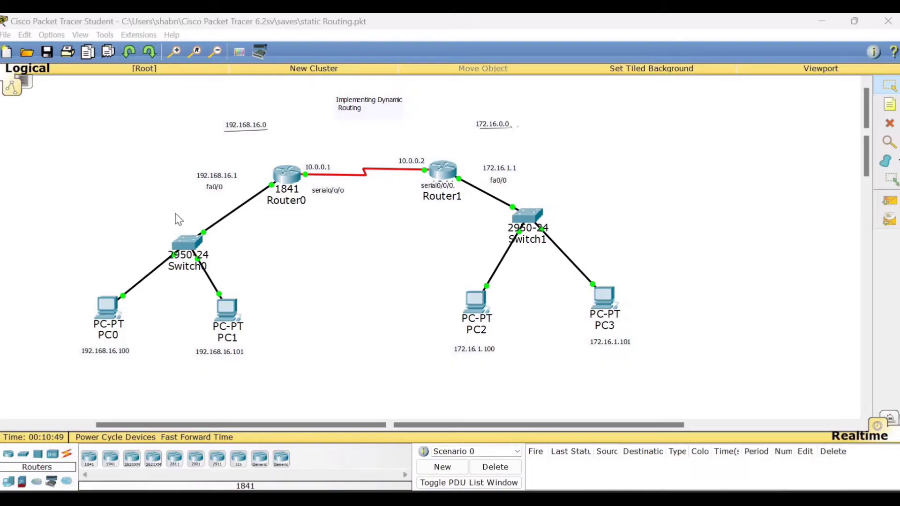
mouse_move(125, 276)
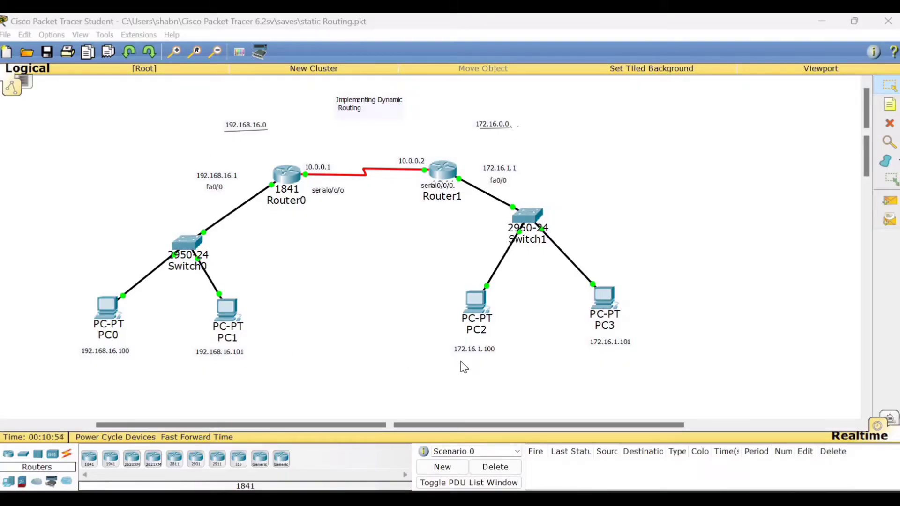
mouse_move(408, 186)
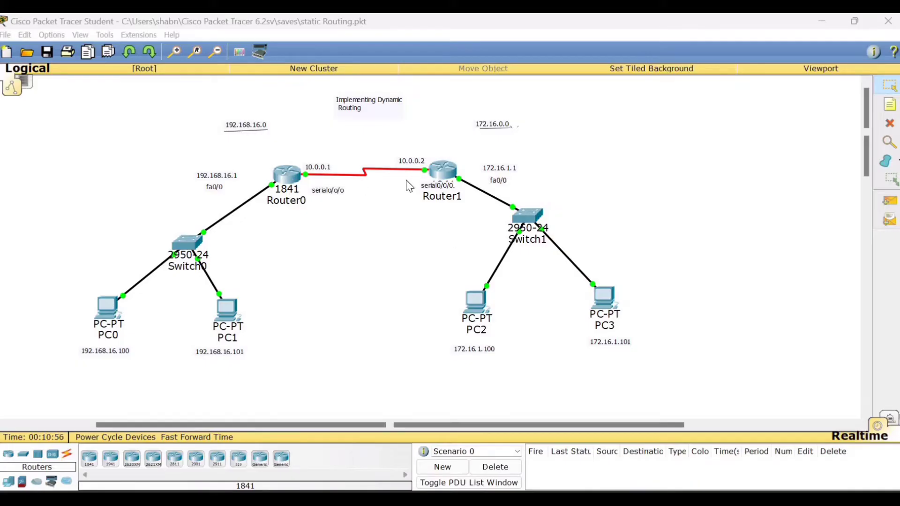
mouse_move(290, 181)
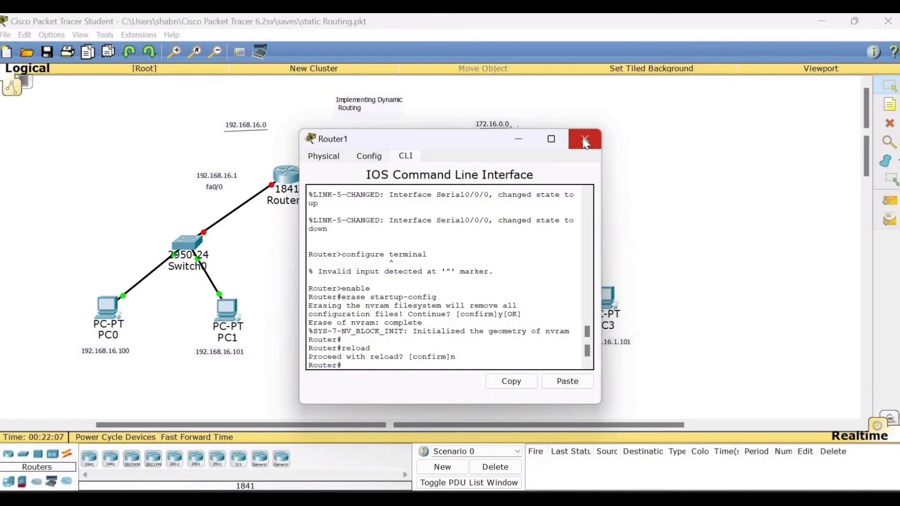
mouse_move(584, 140)
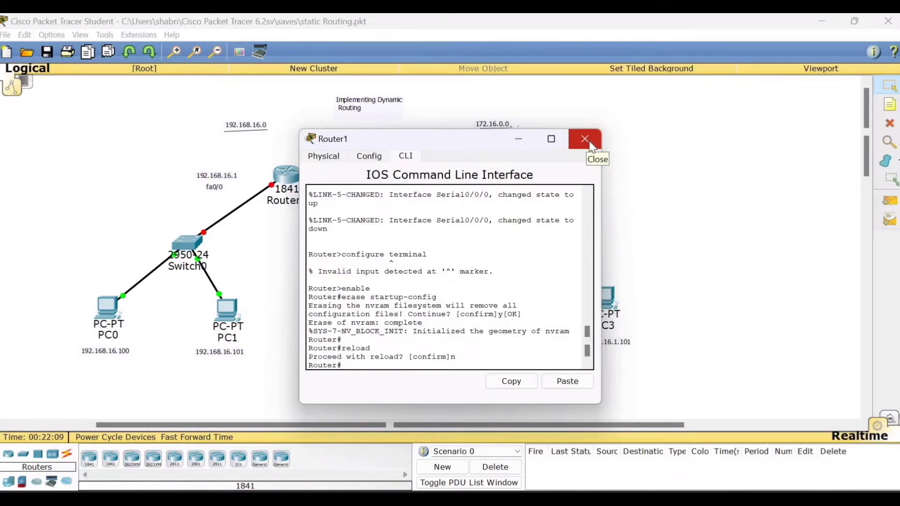
Give Router0's FastEthernet0/0 the address 192.168.16.1/255.255.255.0 and turn the port on
click(584, 139)
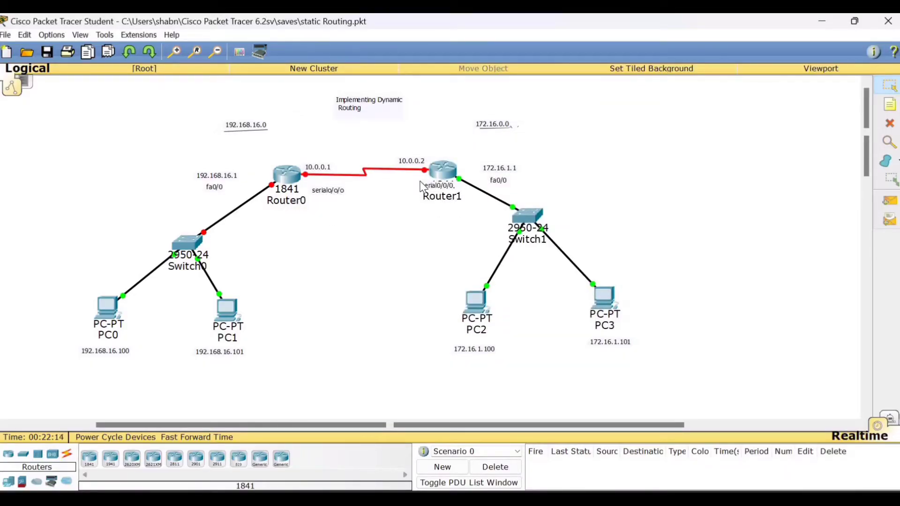
mouse_move(418, 179)
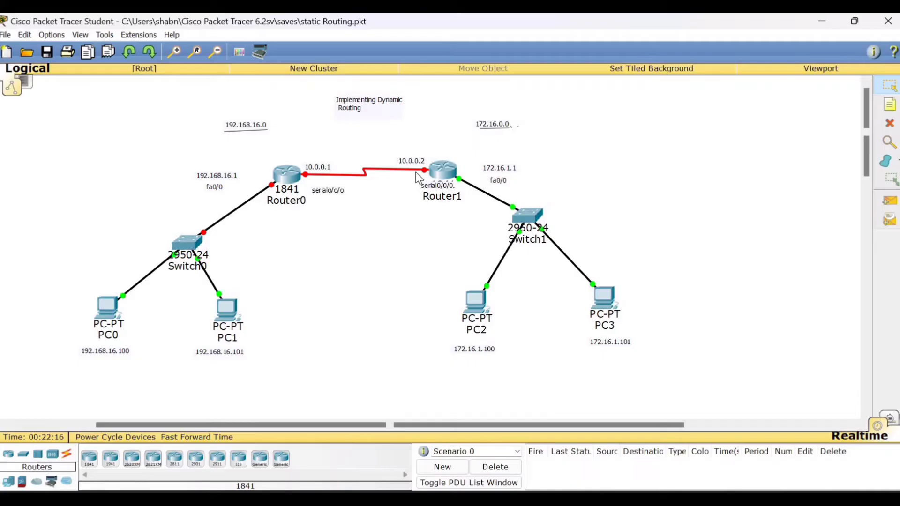
mouse_move(305, 181)
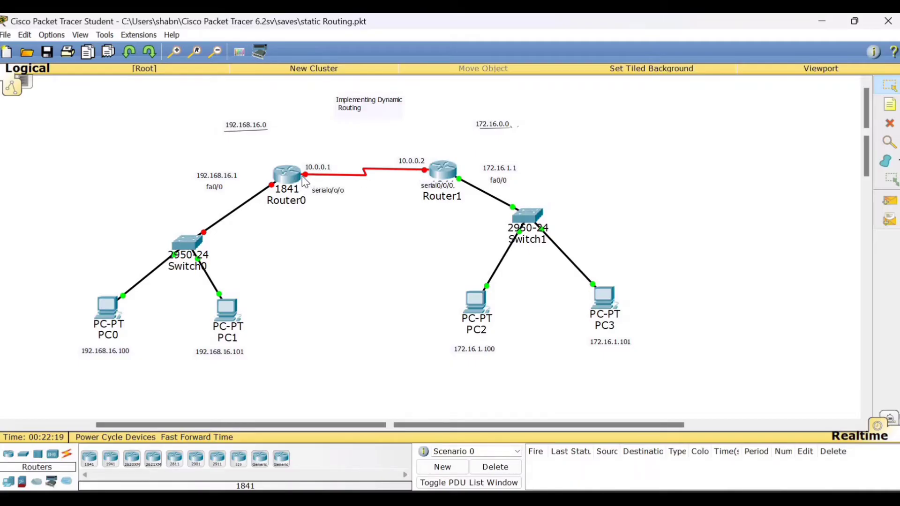
mouse_move(225, 181)
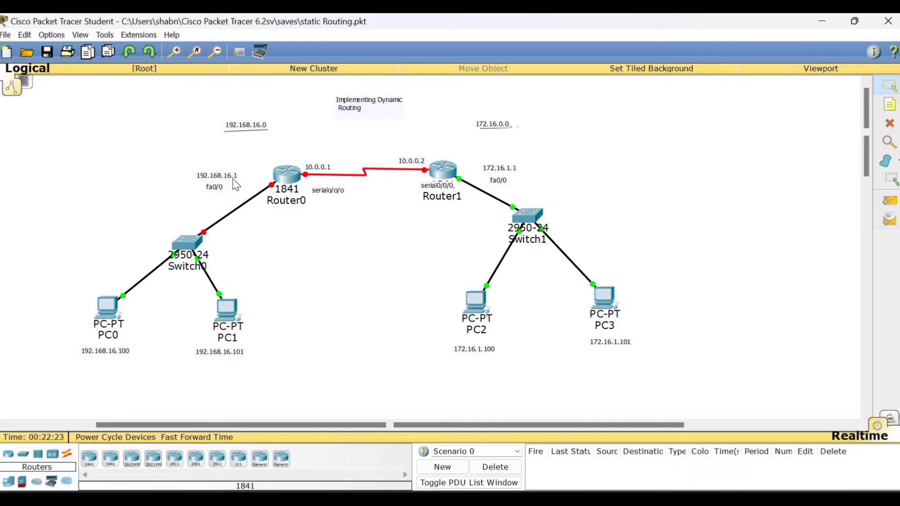
double_click(287, 175)
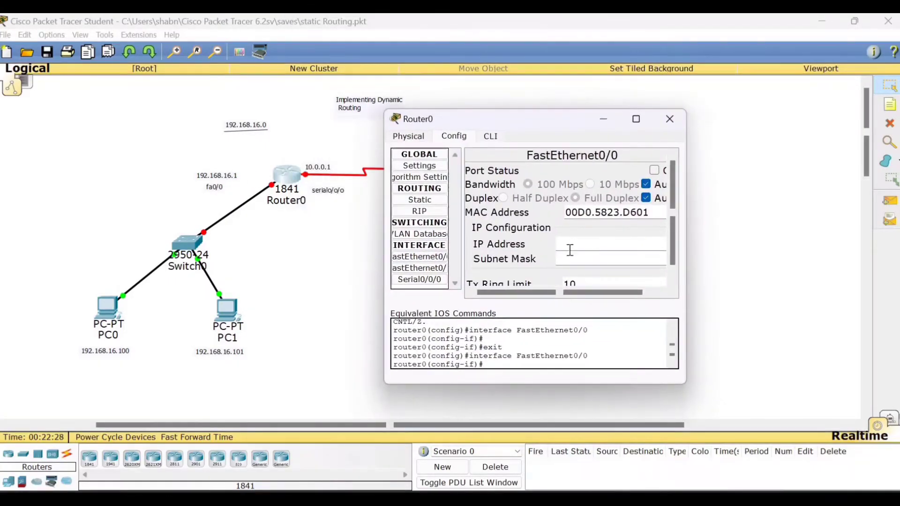
mouse_move(593, 251)
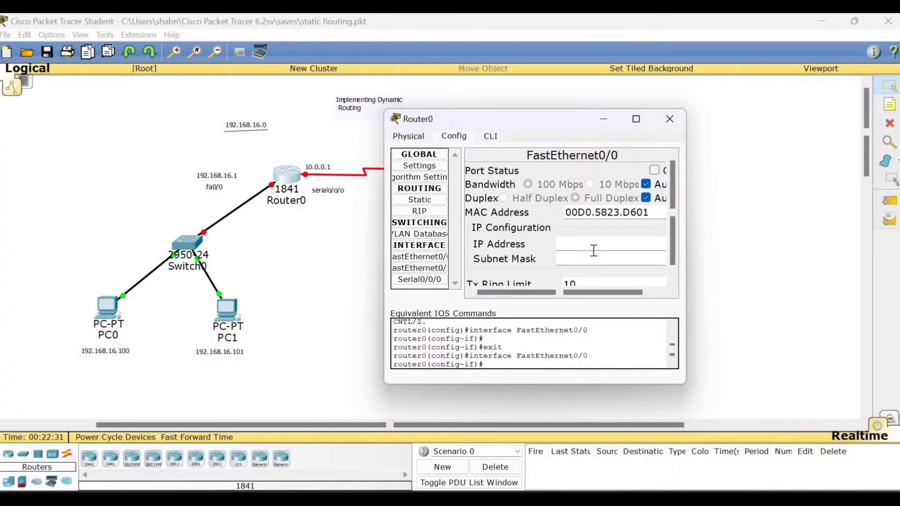
text(192.1)
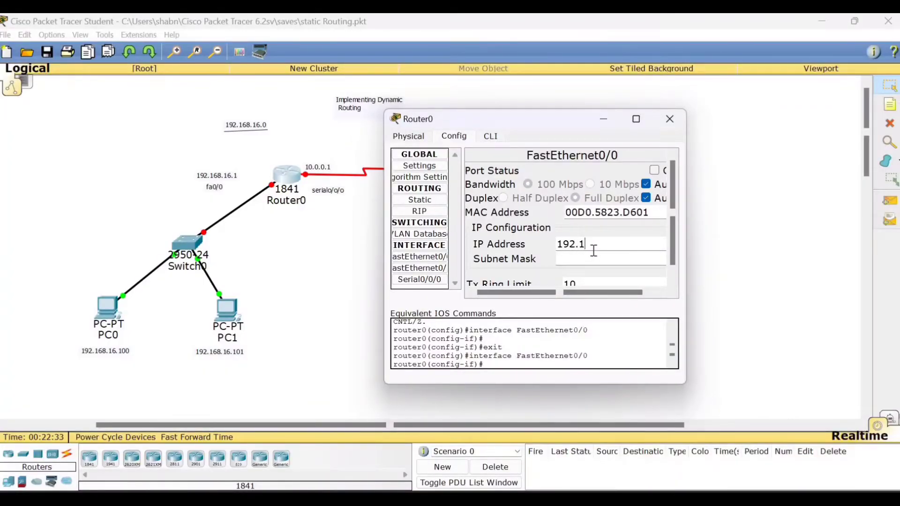
text(68)
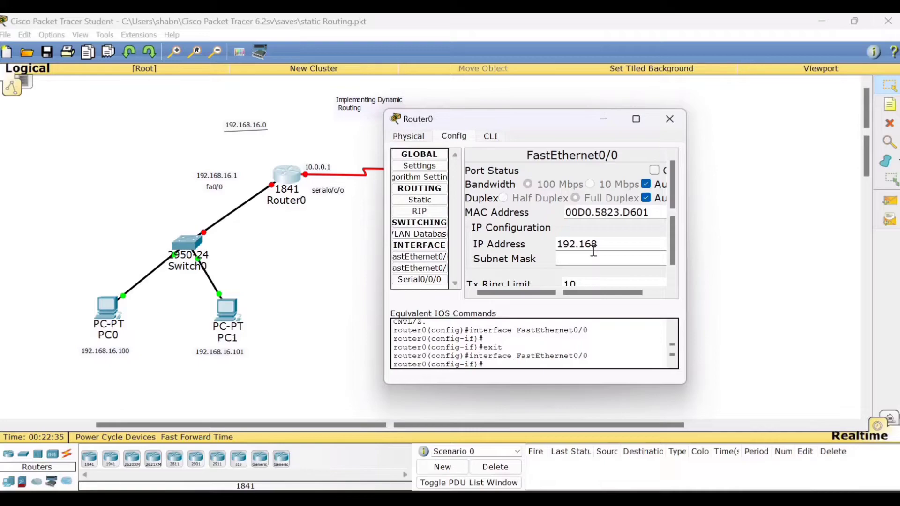
text(.16.1)
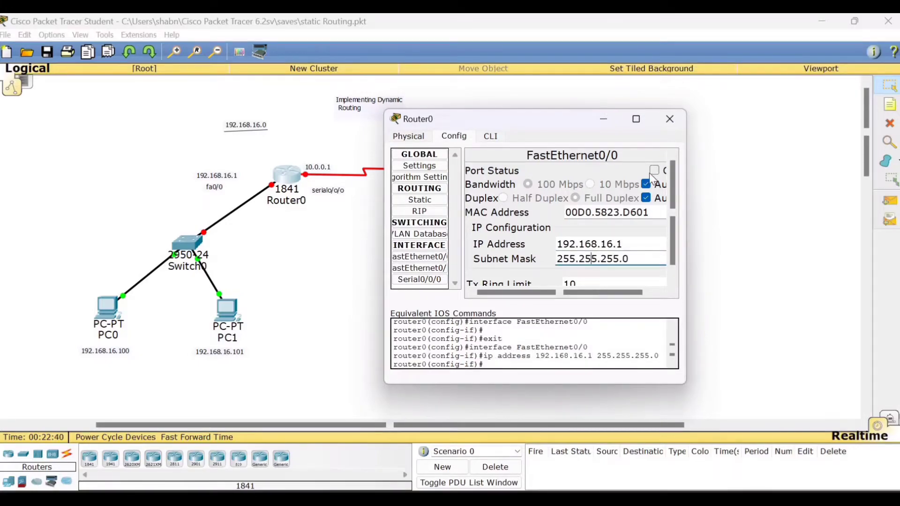
click(669, 119)
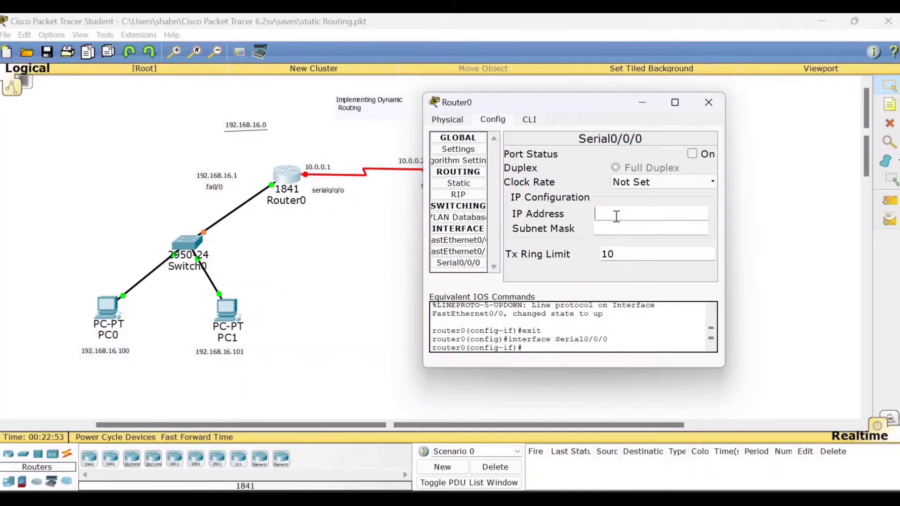
Give Router0's Serial0/0/0 the address 10.0.0.1/255.0.0.0, bring it up and close the window
text(1)
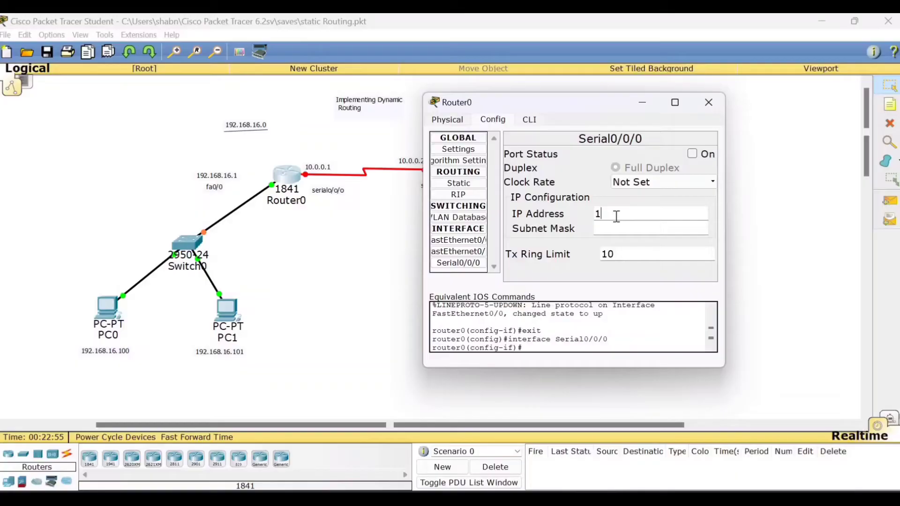
text(0.0.0.1)
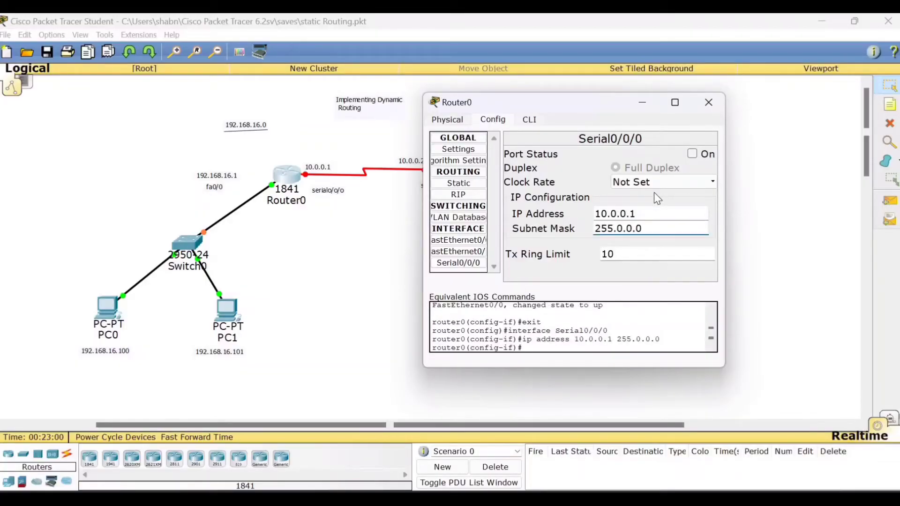
click(693, 154)
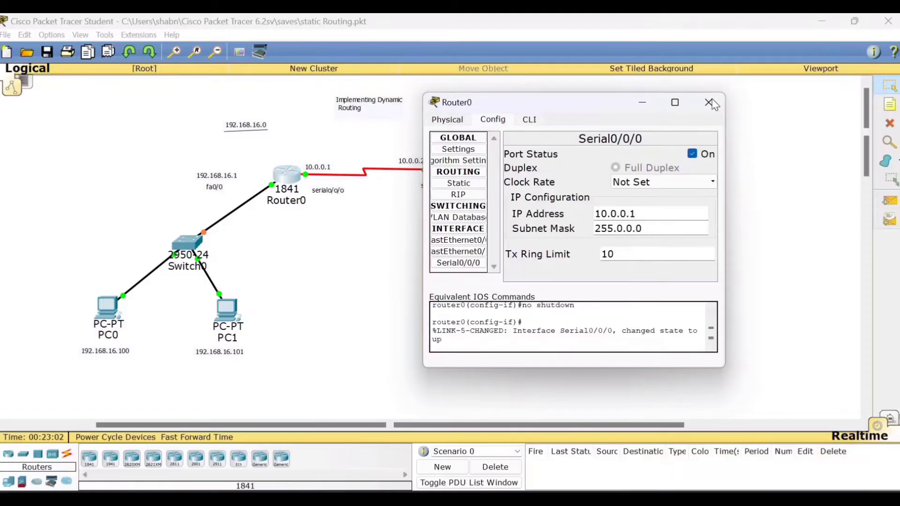
click(712, 102)
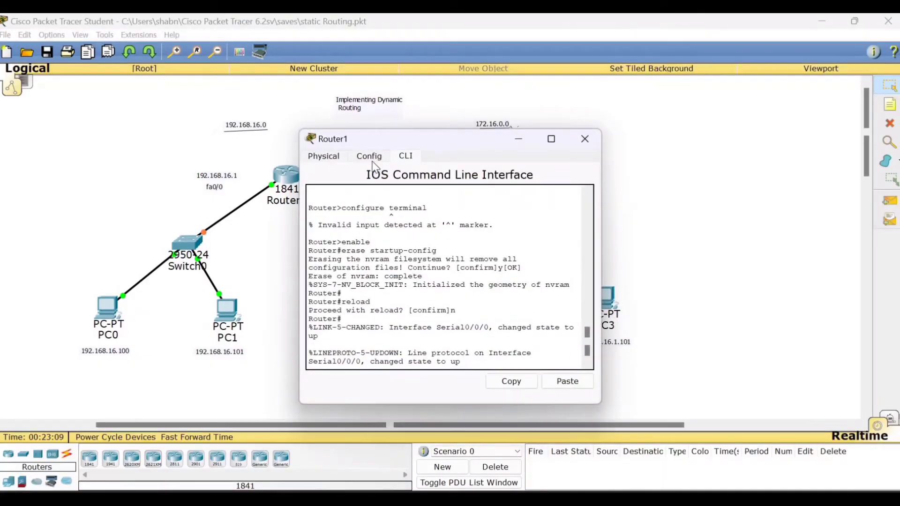
Verify Router1's Serial0/0/0 shows 10.0.0.2/255.0.0.0, clock rate 2000000 and on, then close it
click(368, 156)
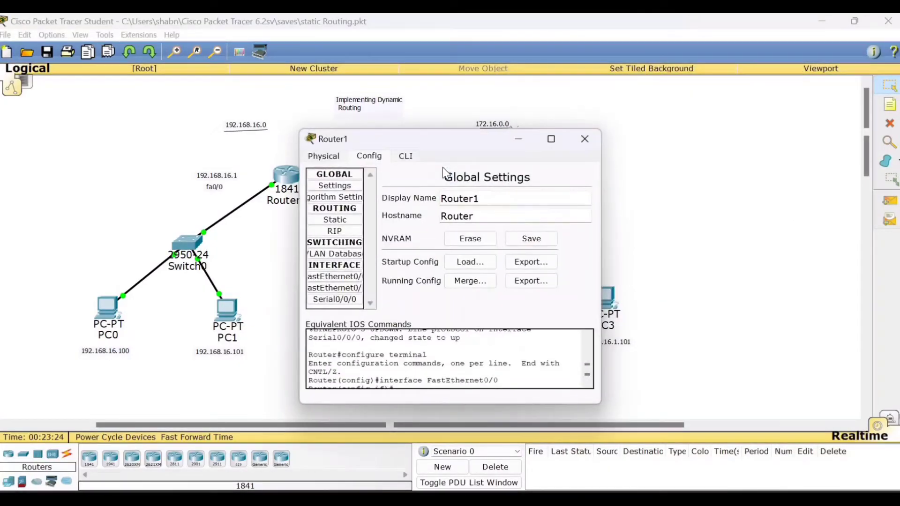
click(334, 299)
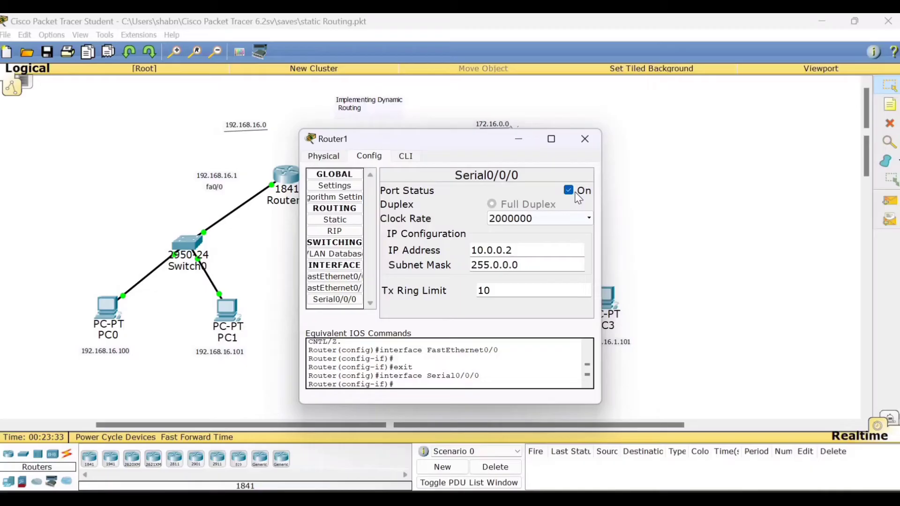
mouse_move(584, 140)
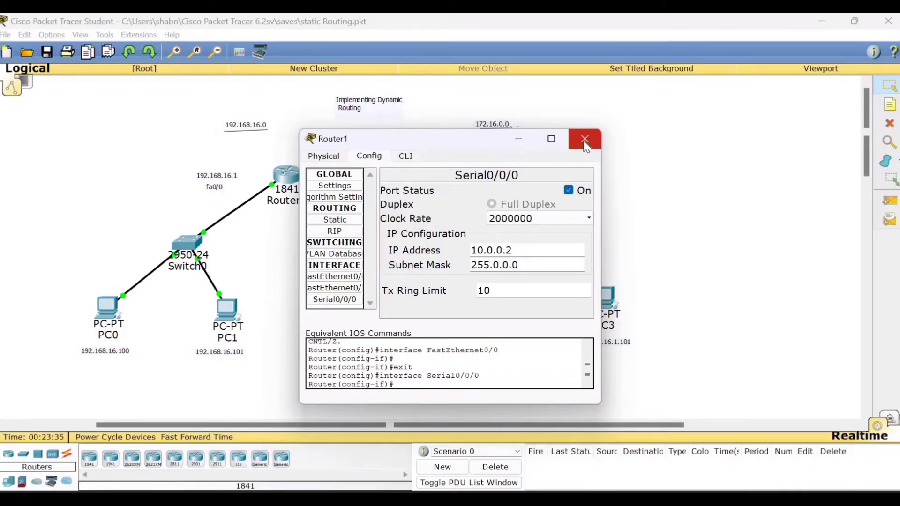
click(585, 139)
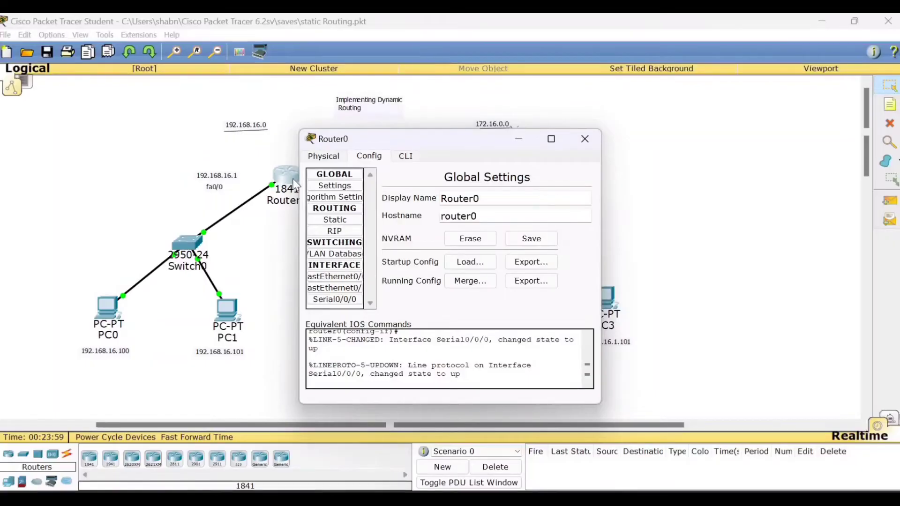
On Router0's CLI leave interface mode and start entering the router rip command
click(405, 155)
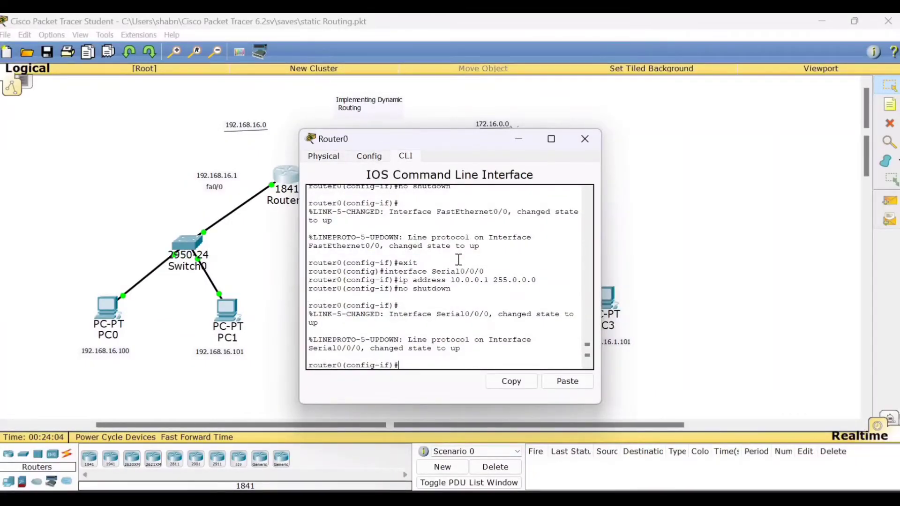
text(ex)
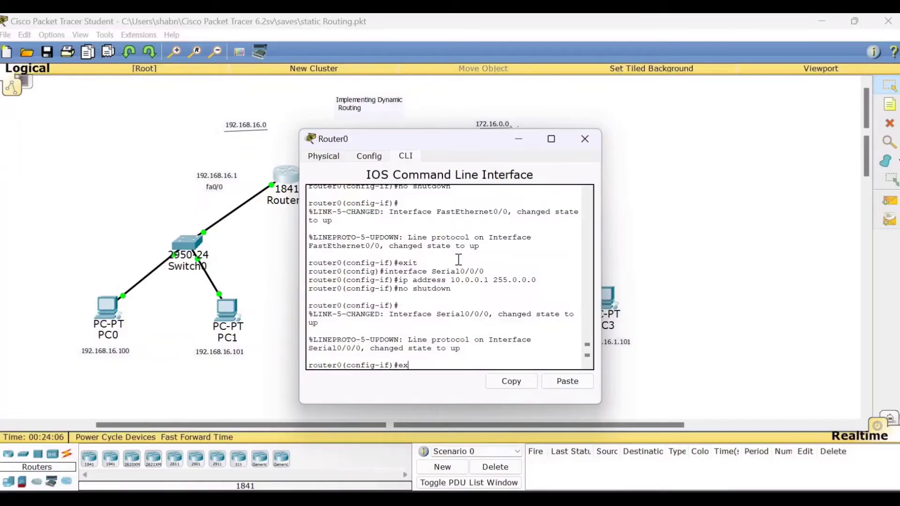
key(Return)
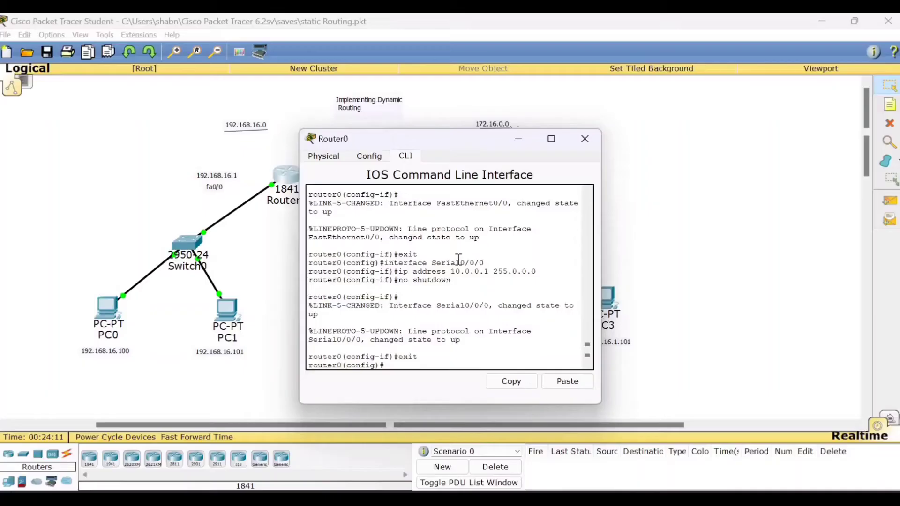
text(riuter rip)
text(network)
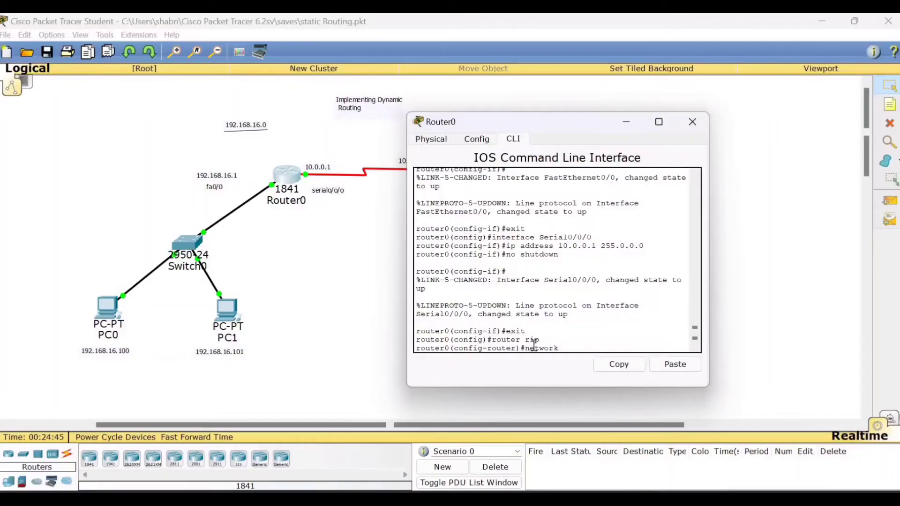
Advertise networks 192.168.16.0 and 10.0.0.0 under Router0's RIP and exit to global configuration
text(19)
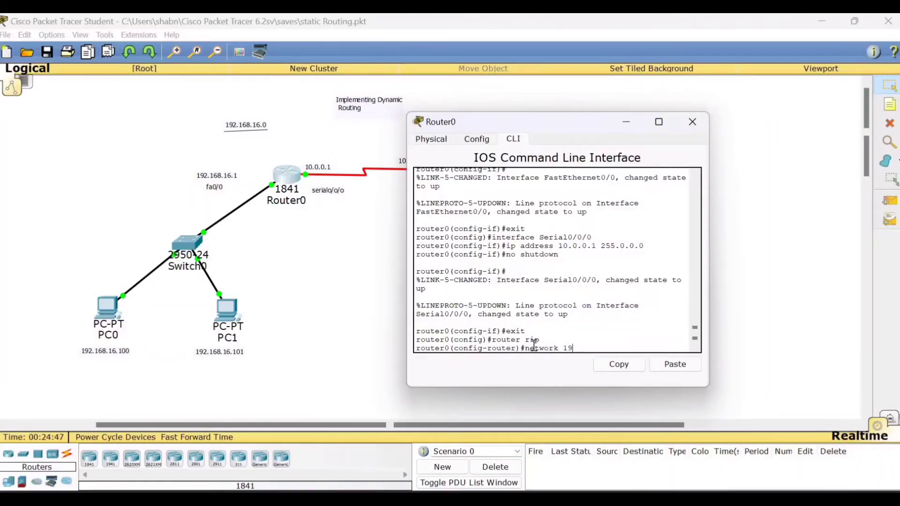
text(2.168)
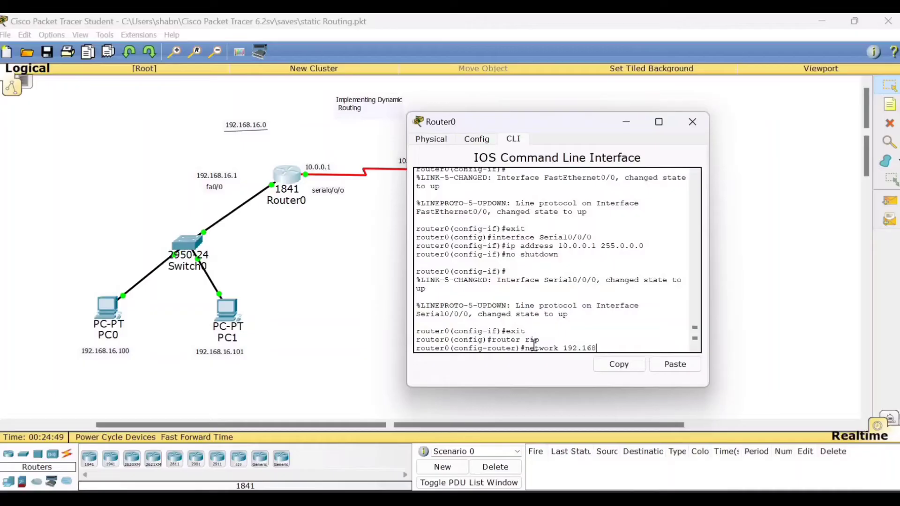
text(.16)
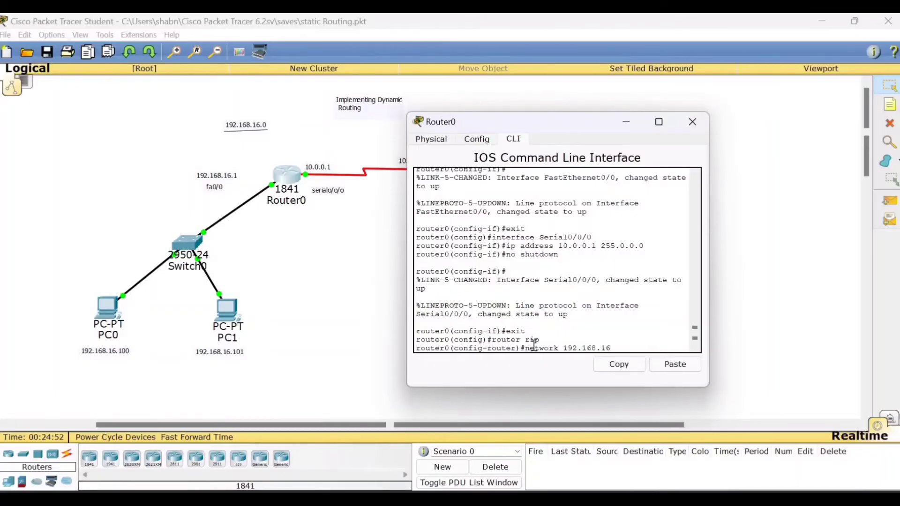
text(.0)
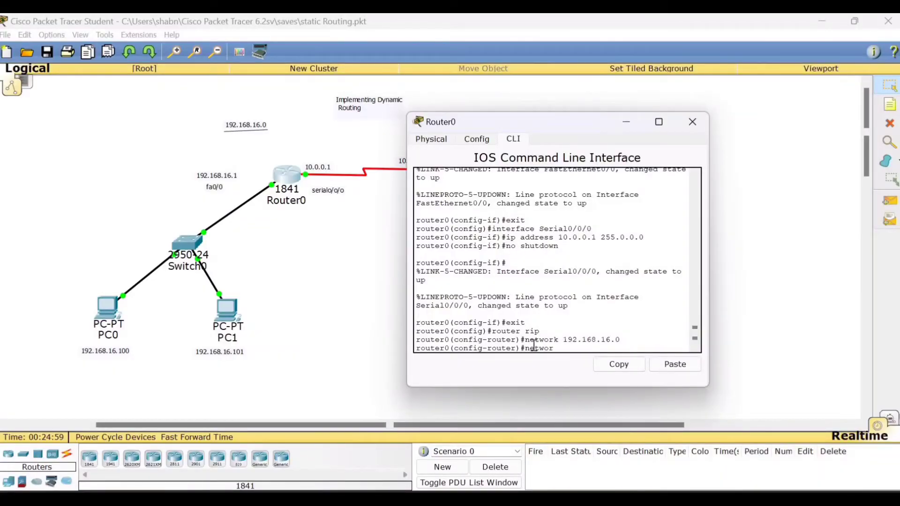
text(network 1)
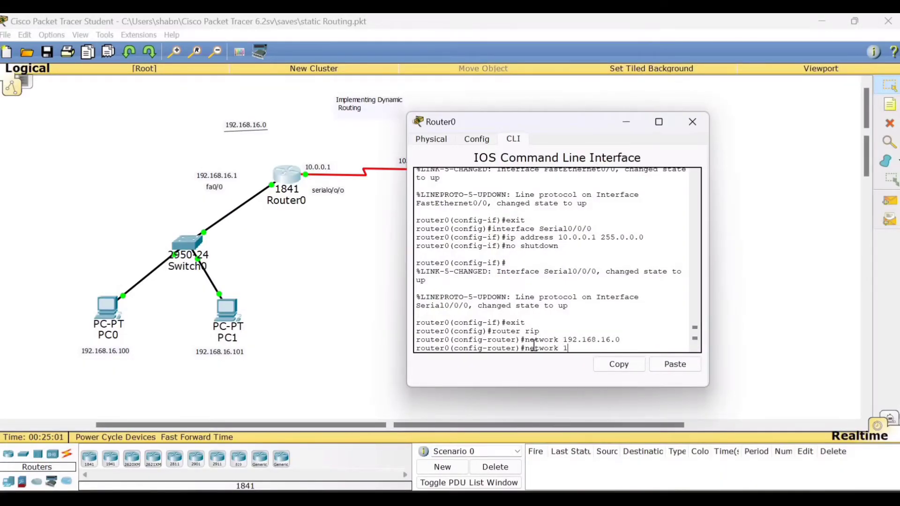
text(0.0.0)
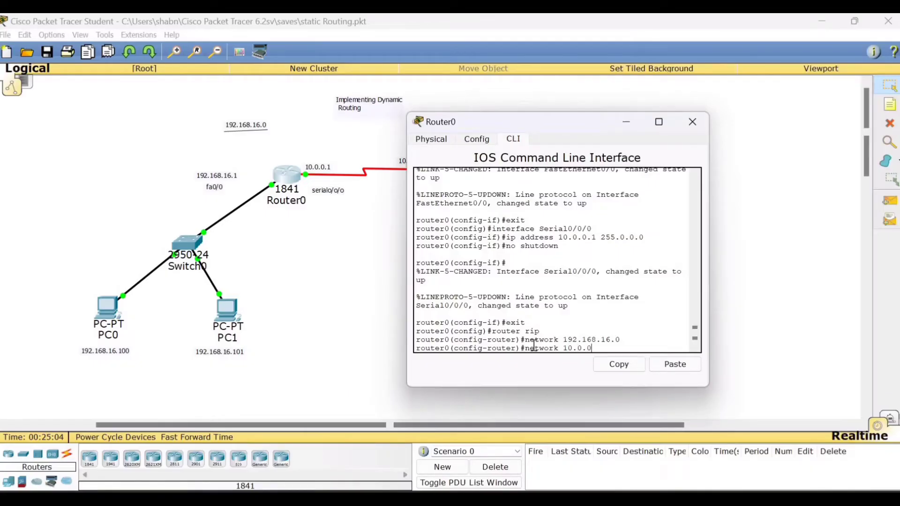
text(.0)
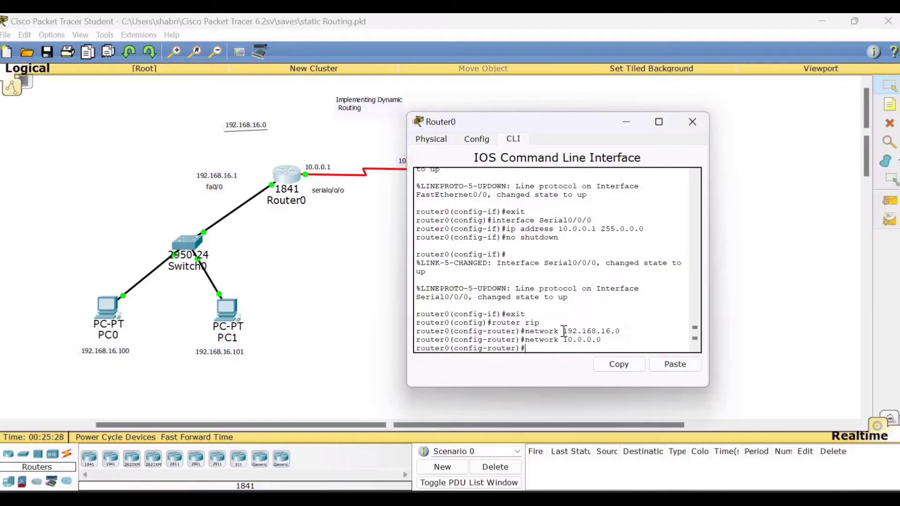
text(exit)
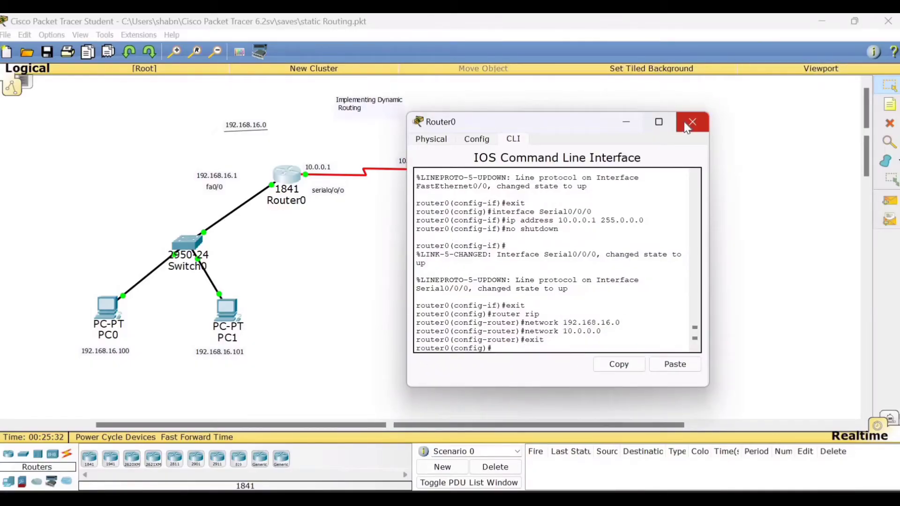
Close Router0, bring Router1's CLI to global configuration with exit and move its window aside
click(691, 122)
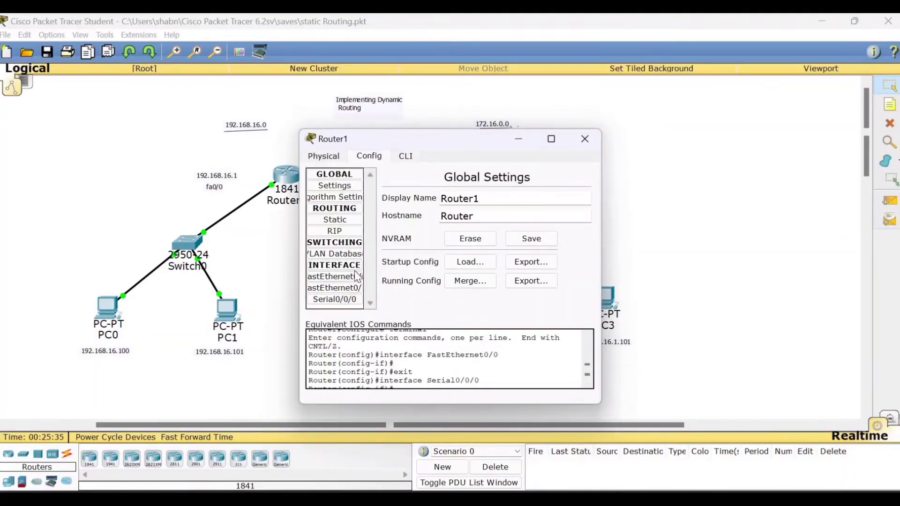
click(405, 155)
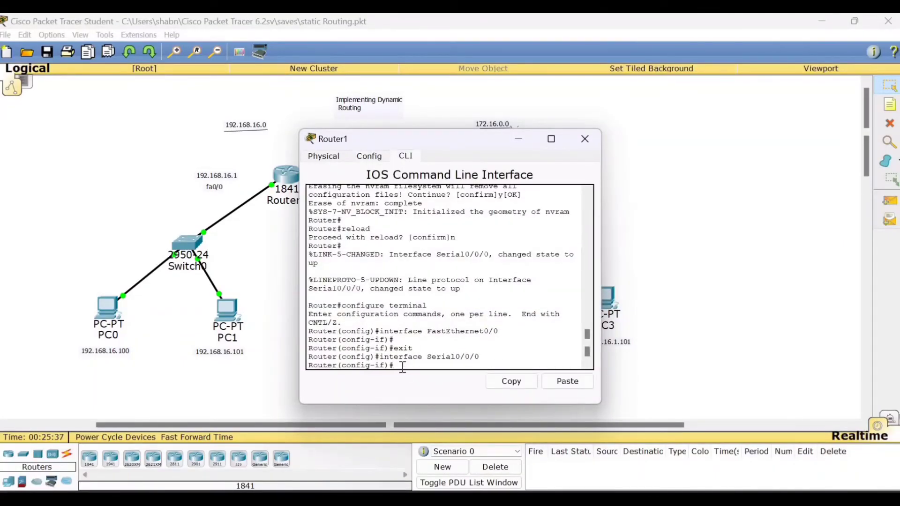
text(exit)
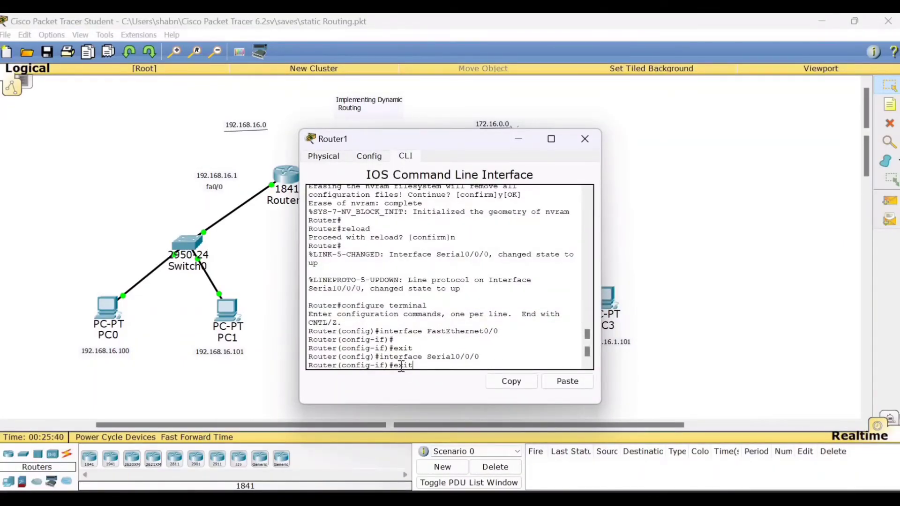
key(Return)
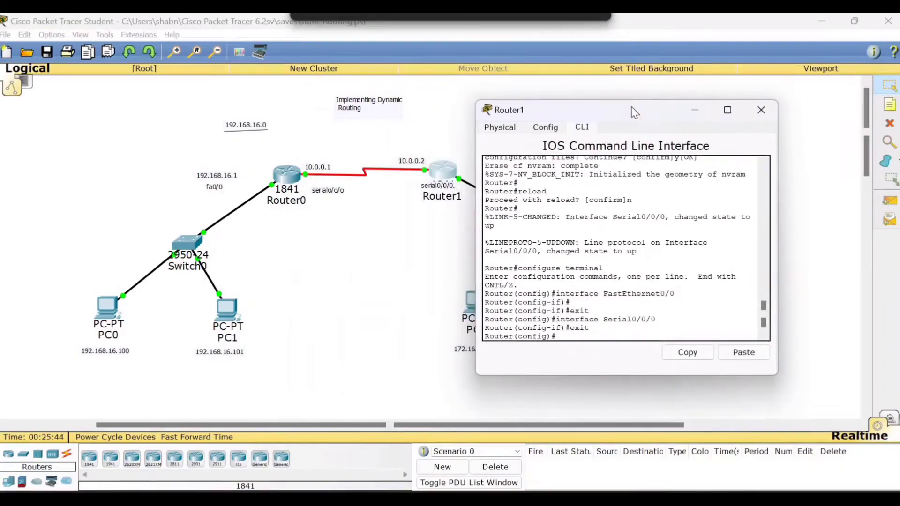
drag(574, 110, 637, 93)
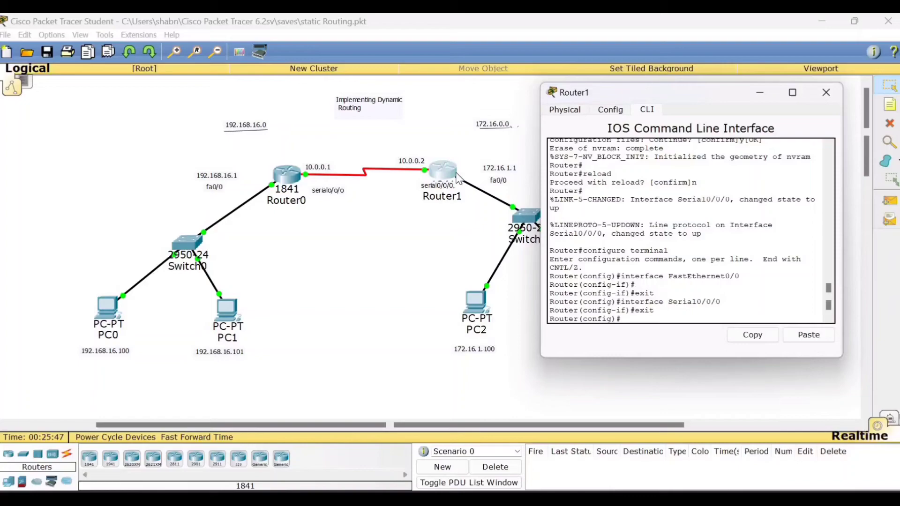
Enable RIP on Router1 and advertise network 172.16.0.0
text(rou)
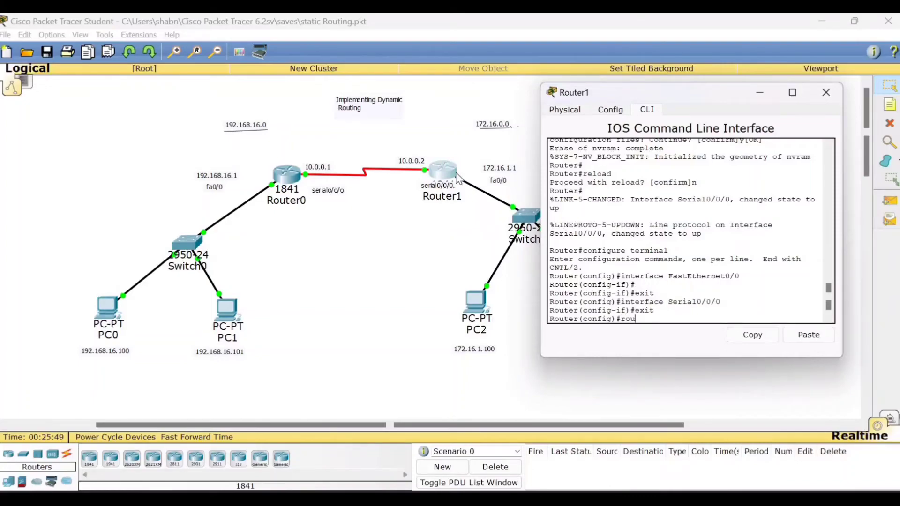
text(ter ri)
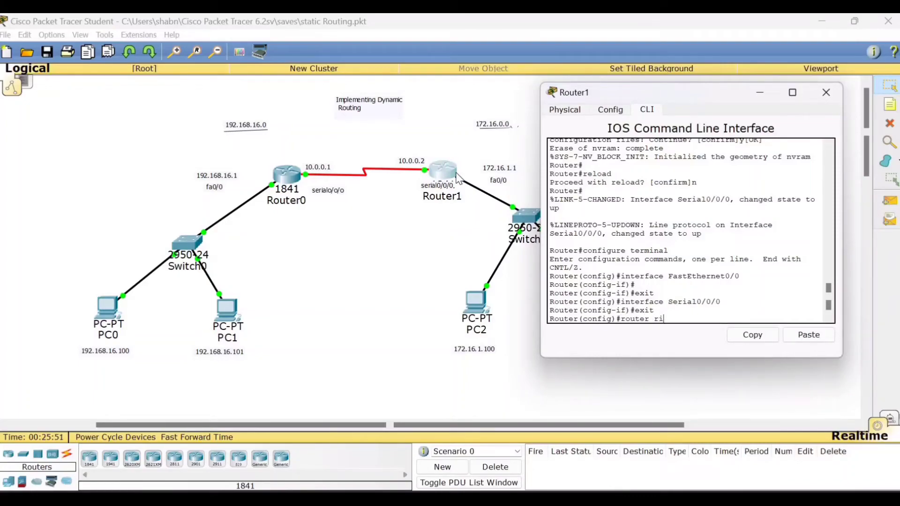
key(Return)
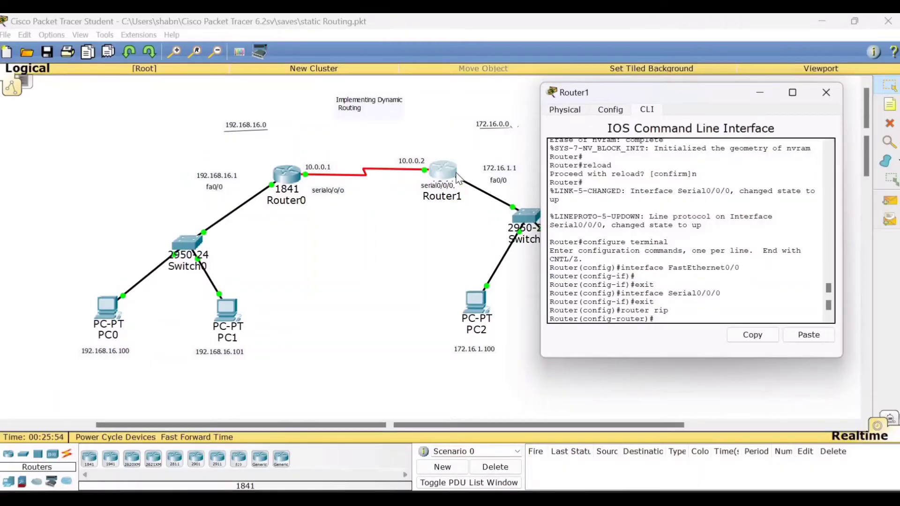
text(netwo)
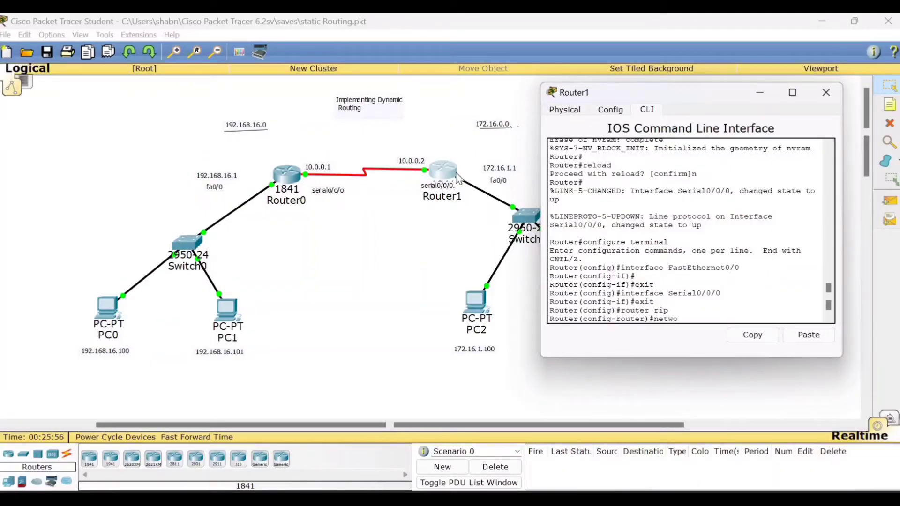
text(rk 1)
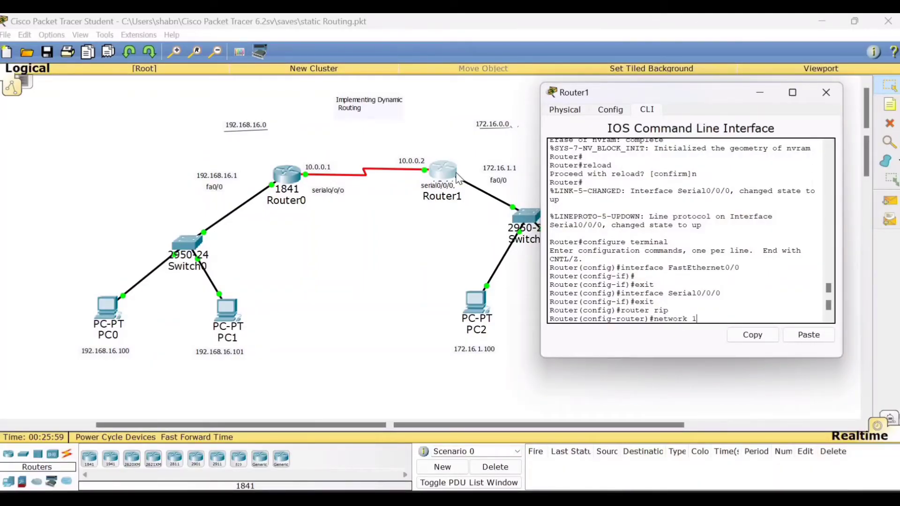
text(72.1)
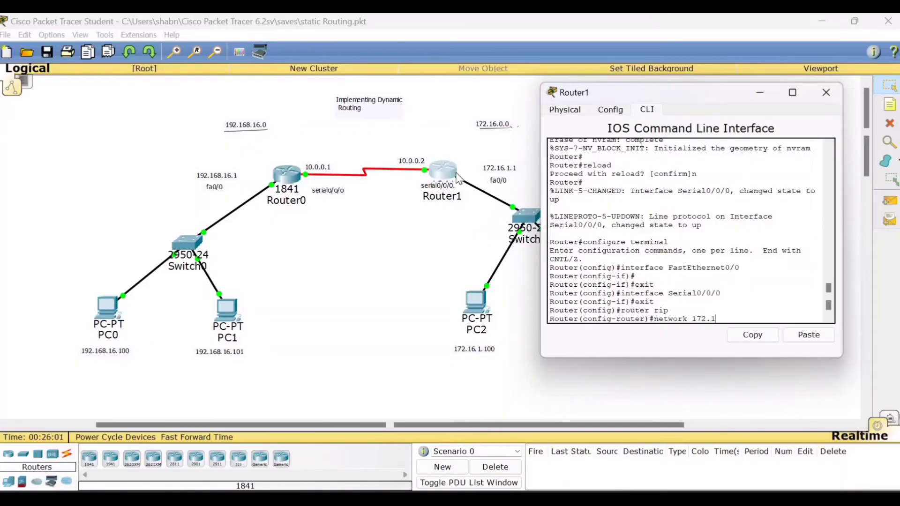
text(6.0.0)
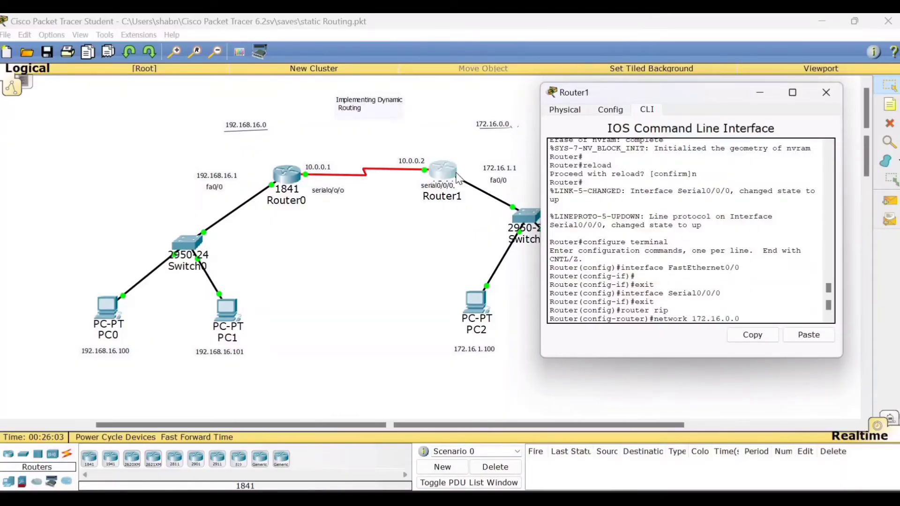
key(Return)
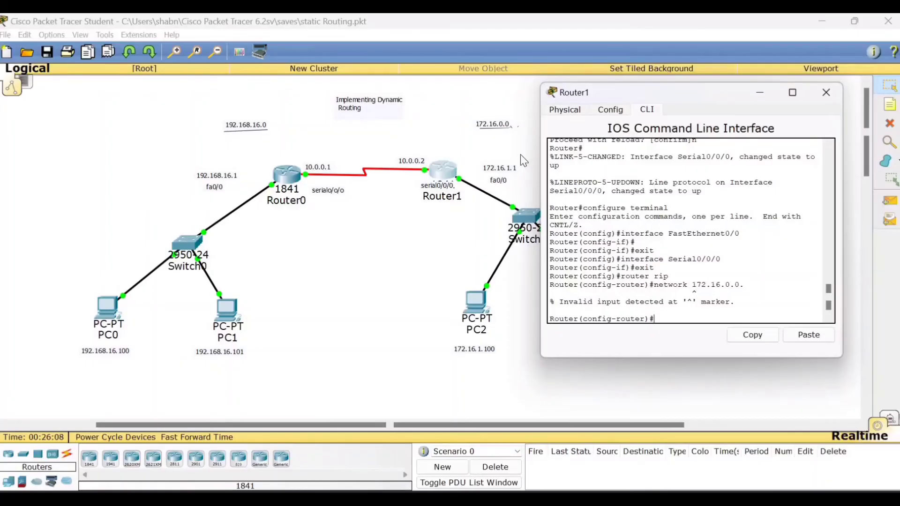
mouse_move(711, 319)
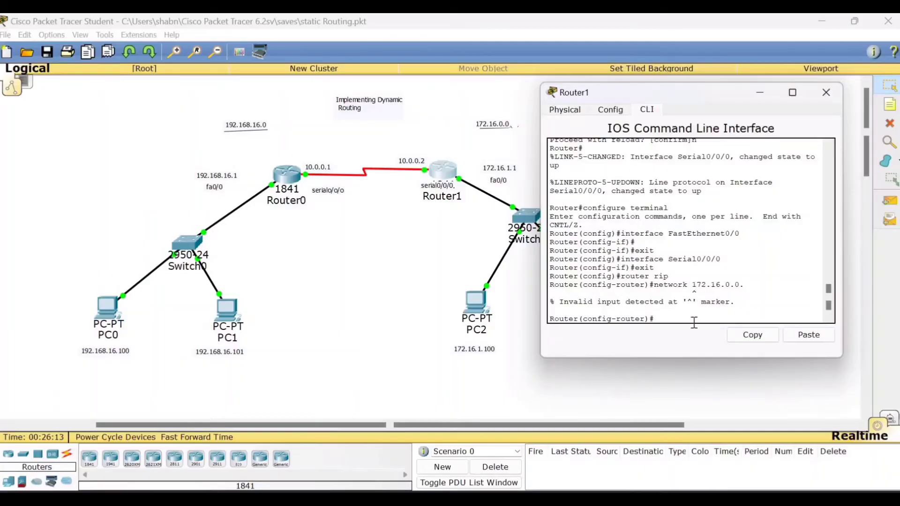
mouse_move(763, 335)
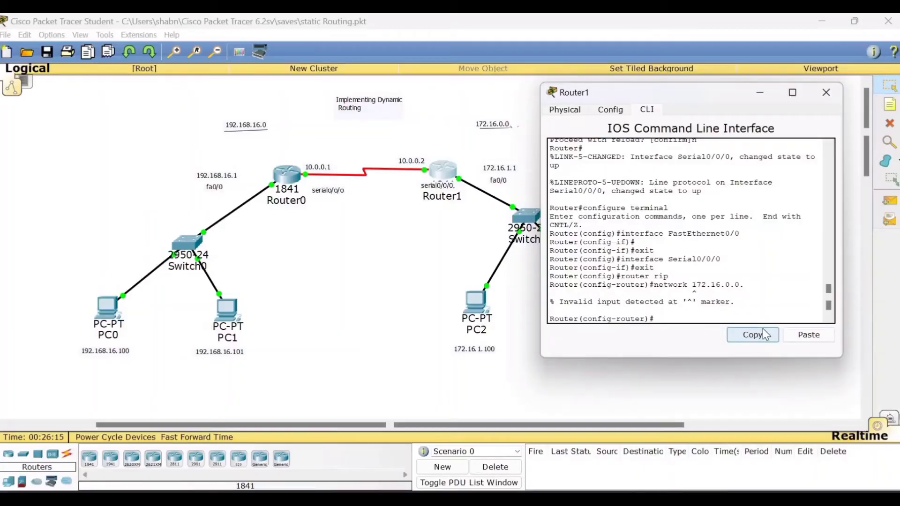
Add network 10.0.0.0 to Router1's RIP, exit router configuration and close the window
text(network 172.16.0.0)
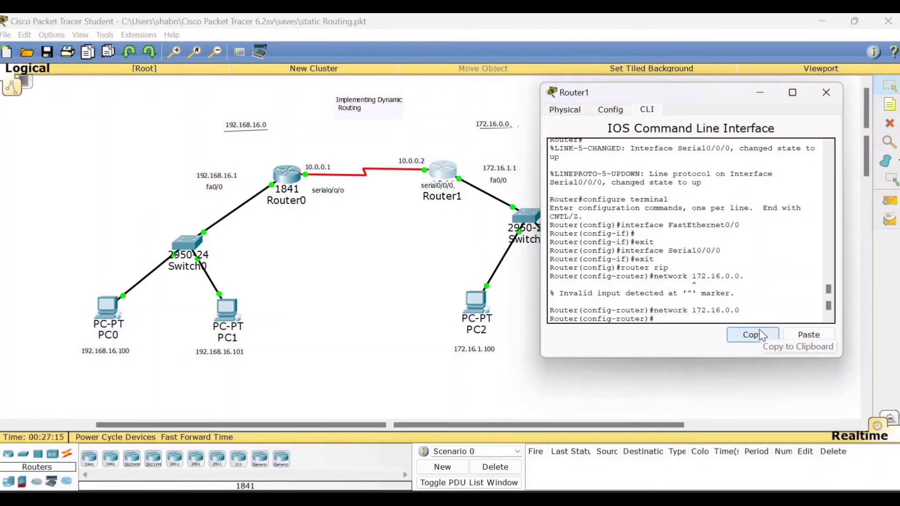
text(network)
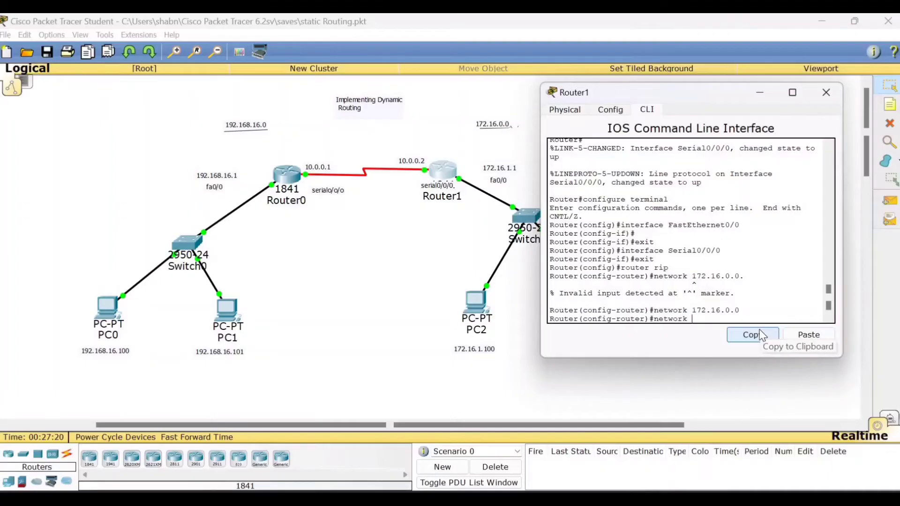
text(10)
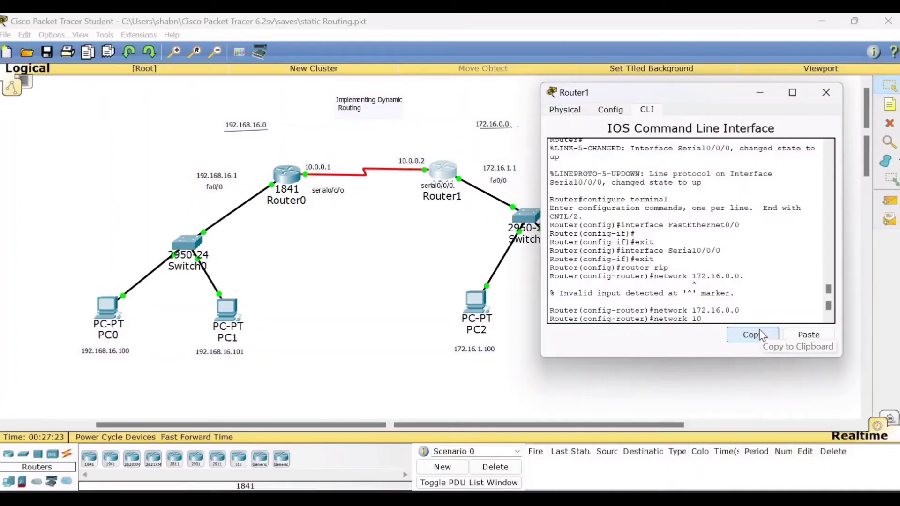
text(.0.0.0)
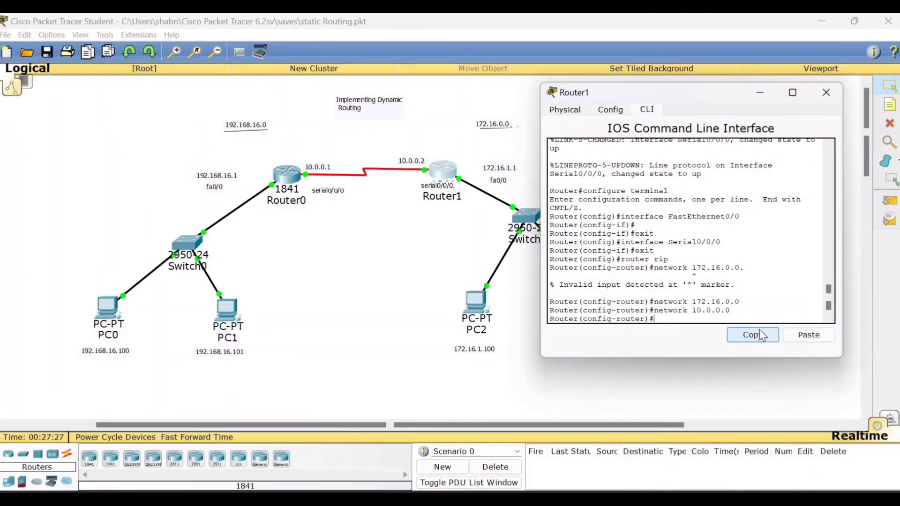
text(exit)
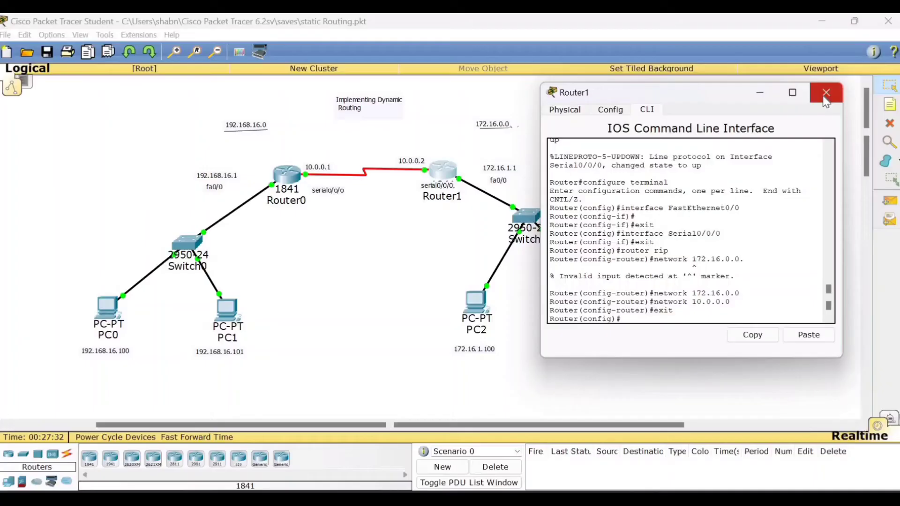
click(825, 93)
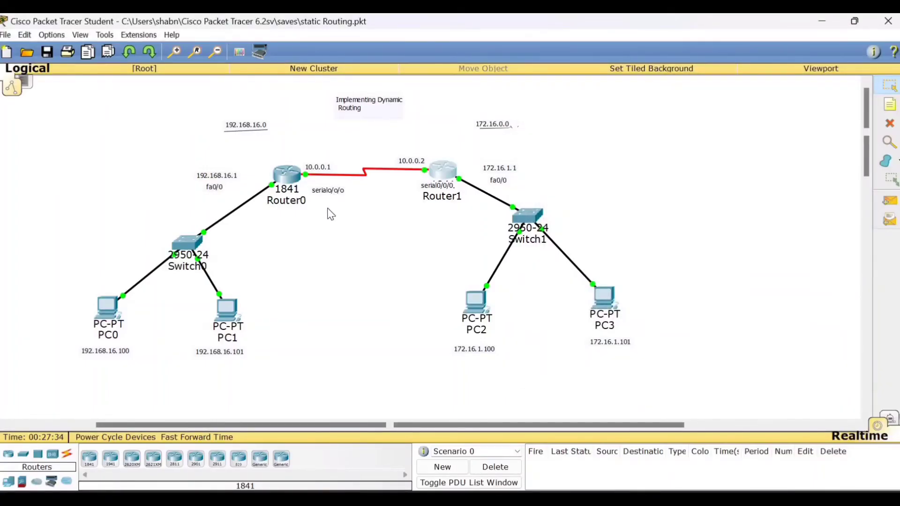
mouse_move(340, 303)
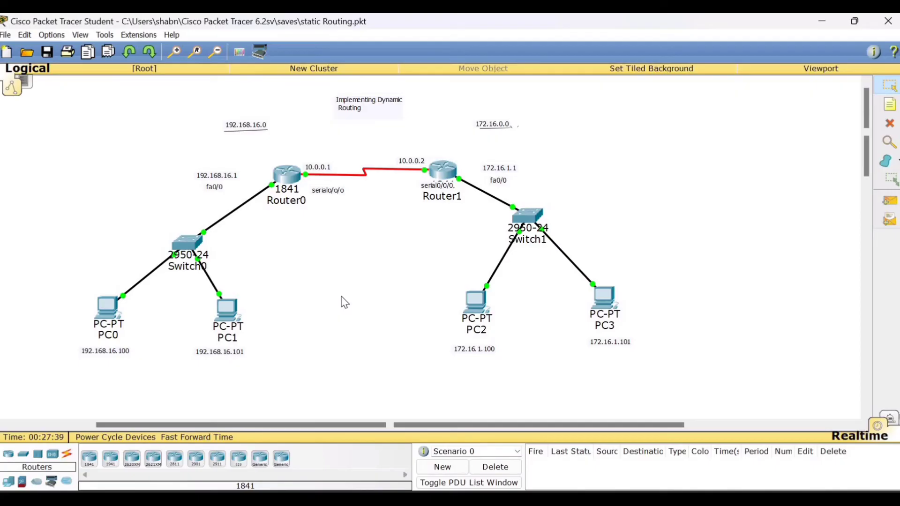
mouse_move(309, 209)
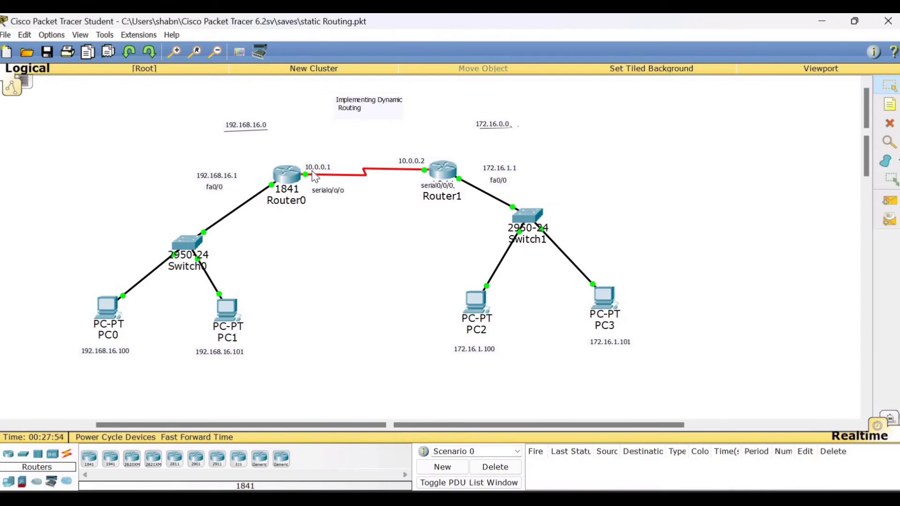
mouse_move(345, 225)
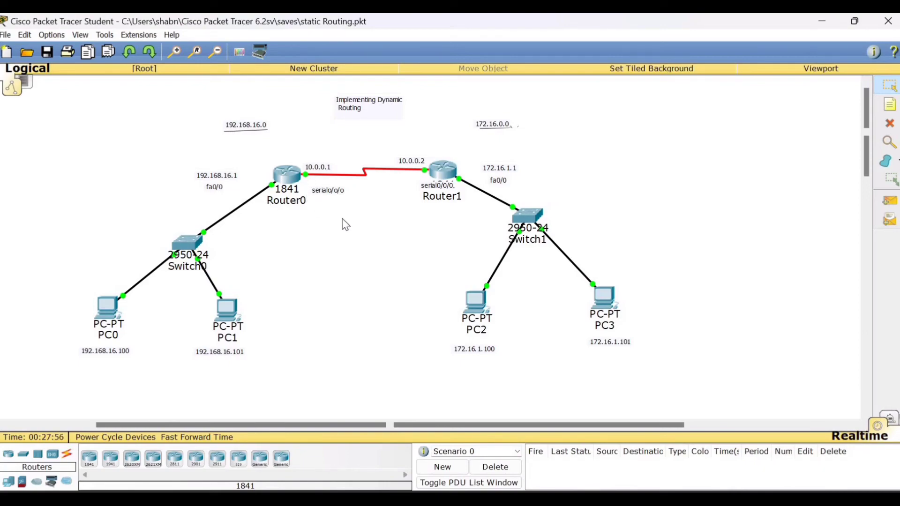
mouse_move(355, 239)
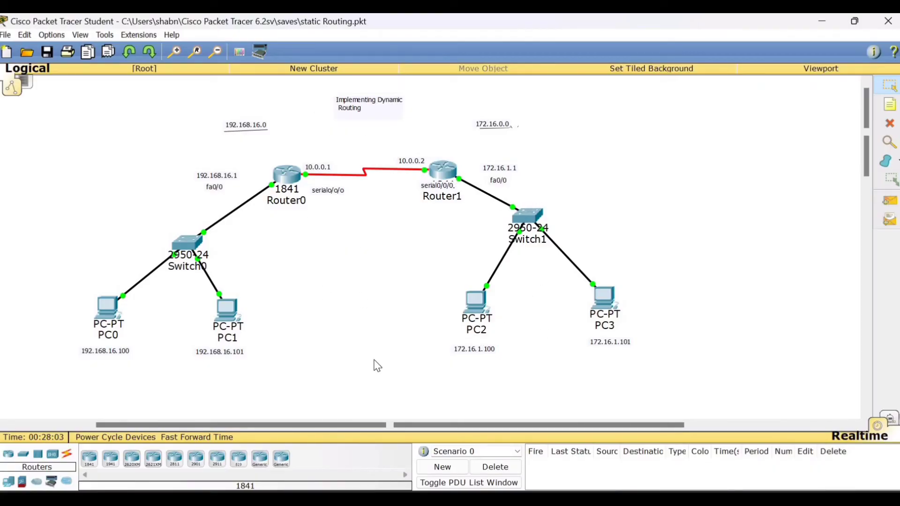
mouse_move(186, 337)
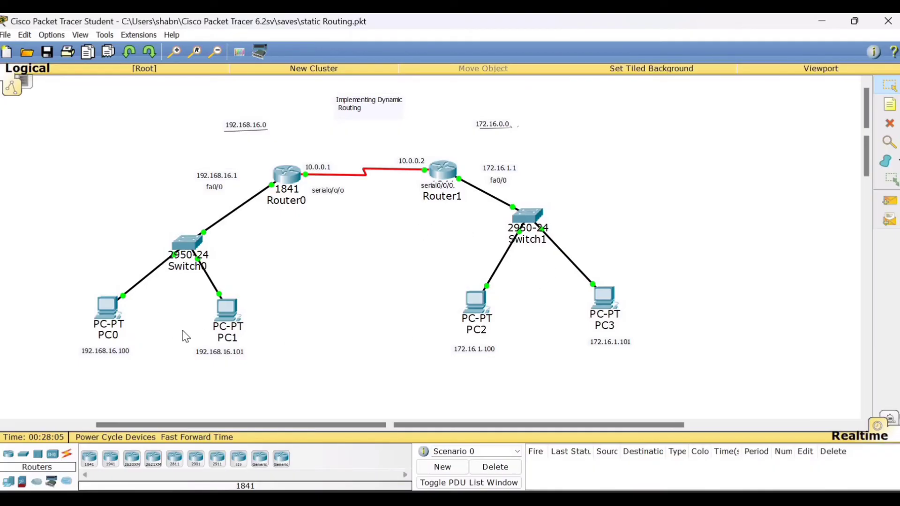
mouse_move(109, 310)
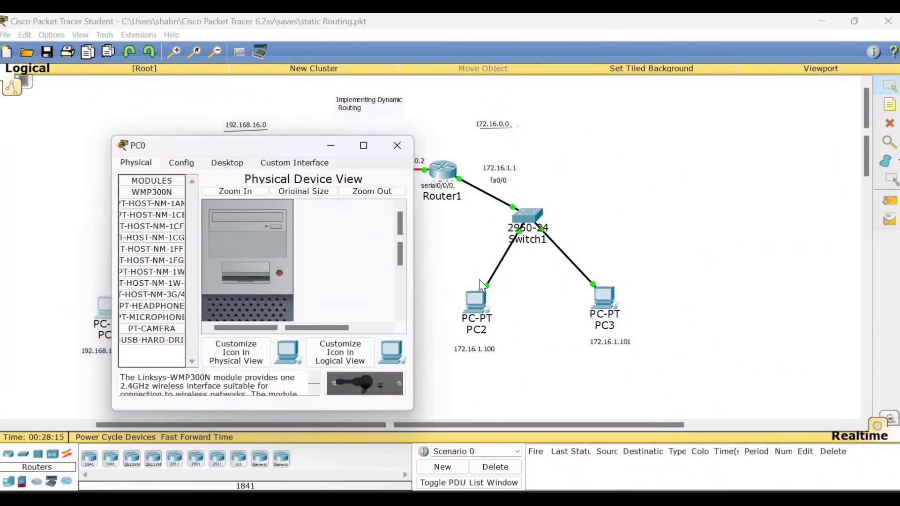
mouse_move(522, 318)
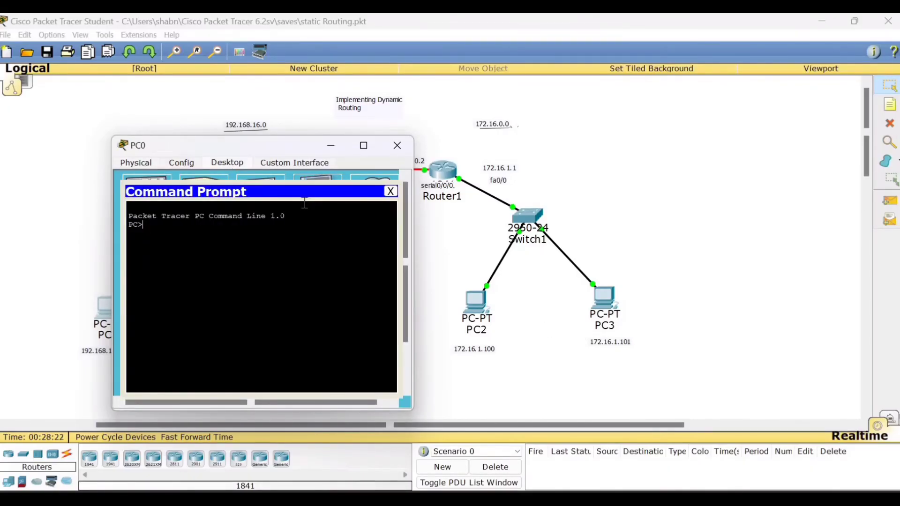
Ping PC2 at 172.16.1.100 from PC0's command prompt
text(pin)
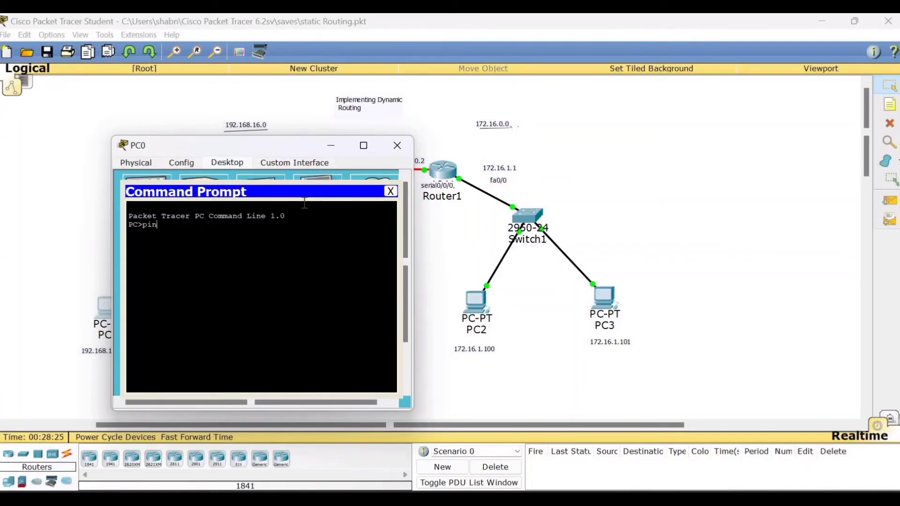
text(g 1)
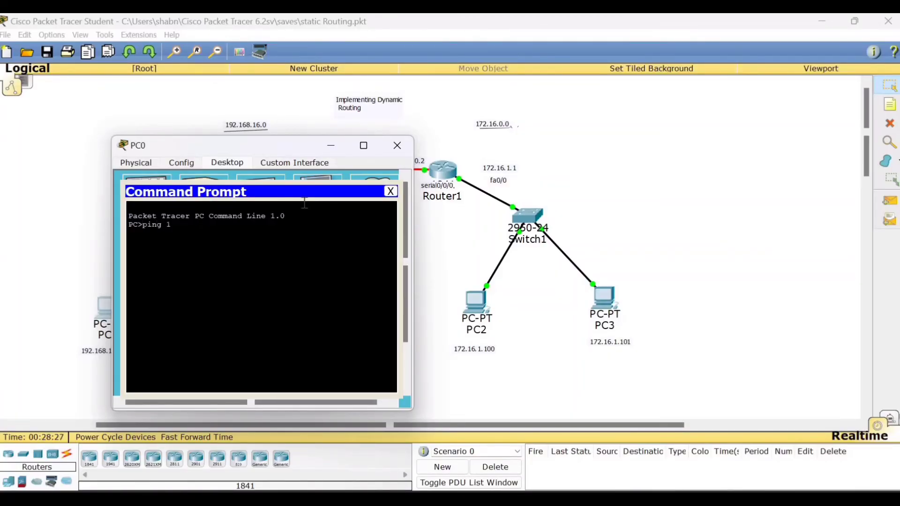
text(72.1)
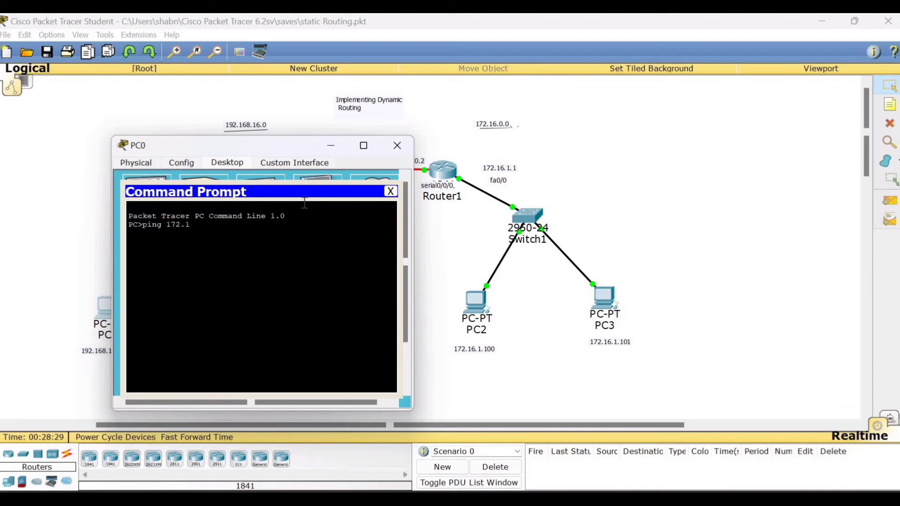
text(6.1)
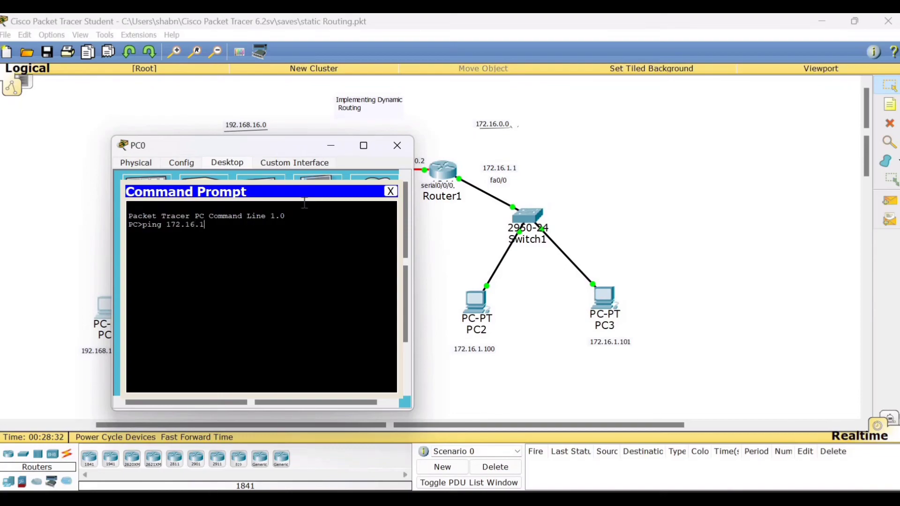
text(.100)
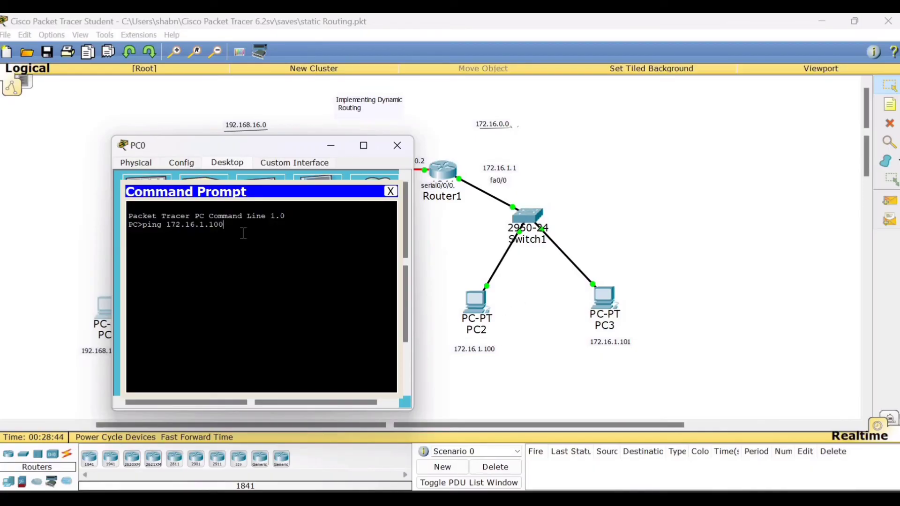
key(Return)
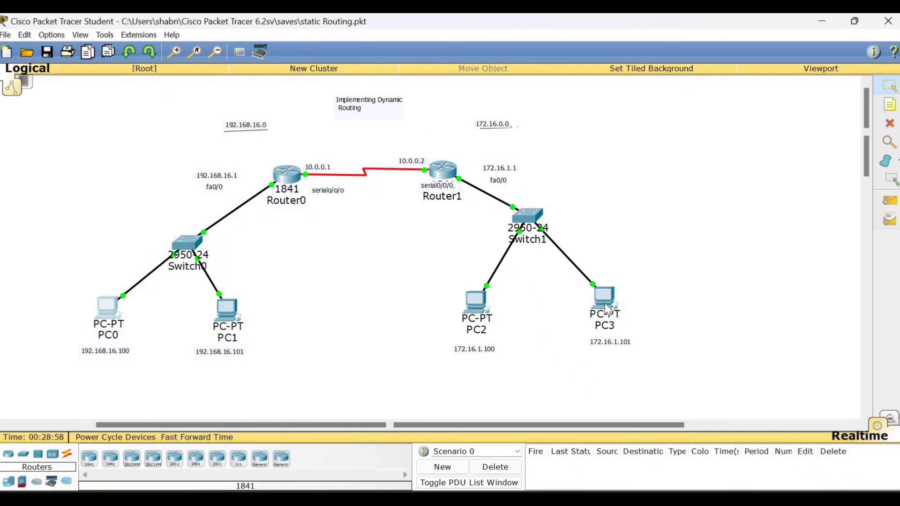
mouse_move(562, 229)
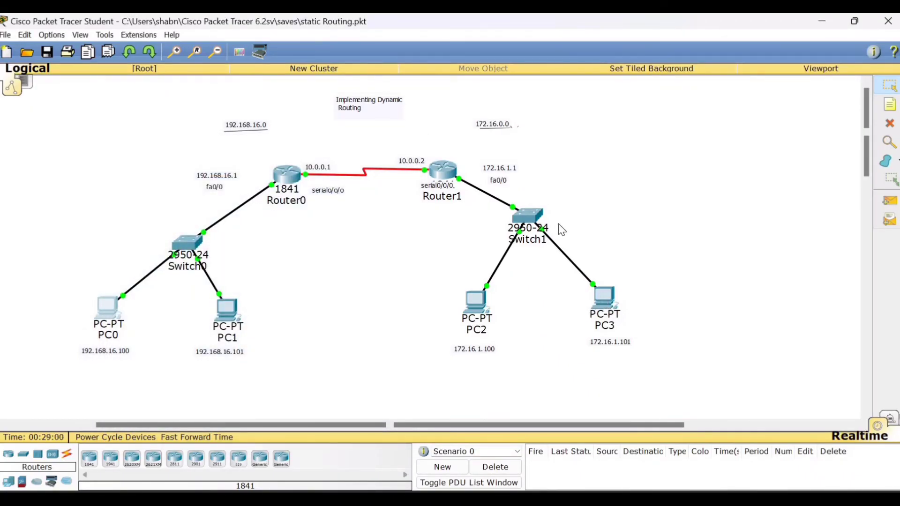
mouse_move(516, 304)
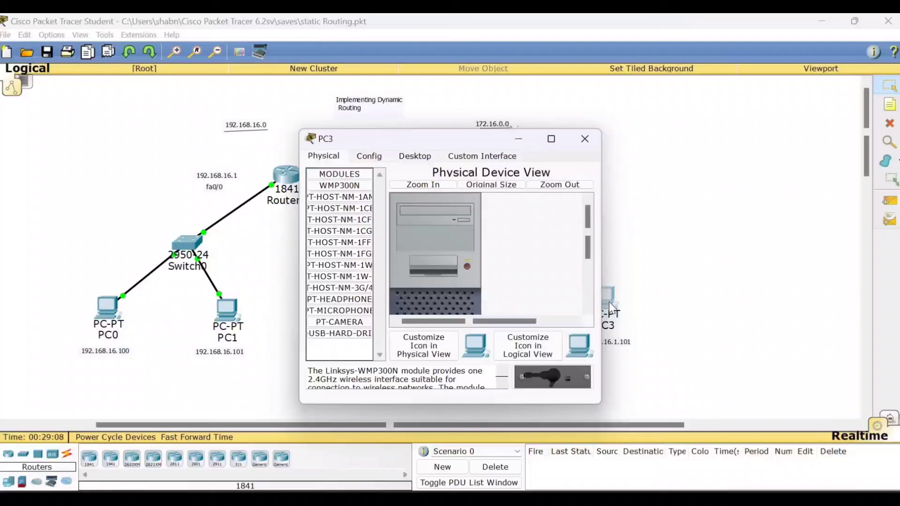
Ping PC1 at 192.168.16.101 from PC3's command prompt and close PC3's window
click(415, 155)
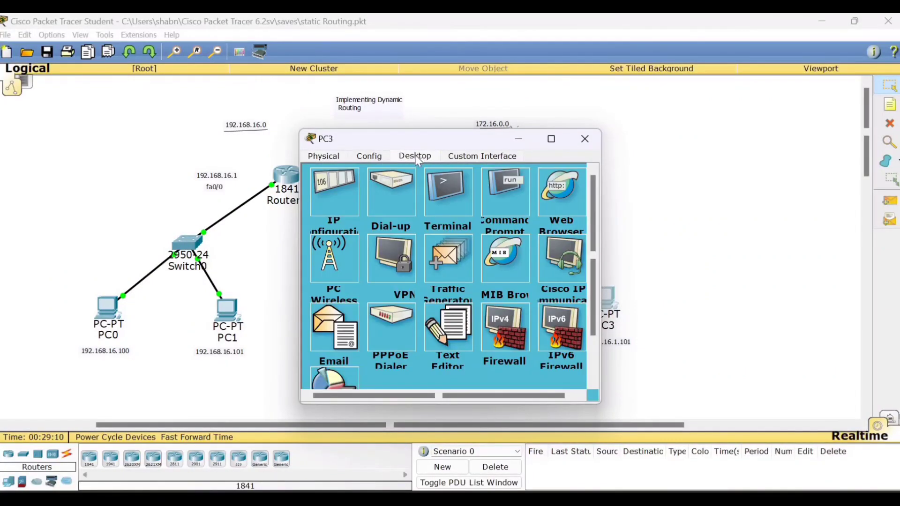
mouse_move(354, 206)
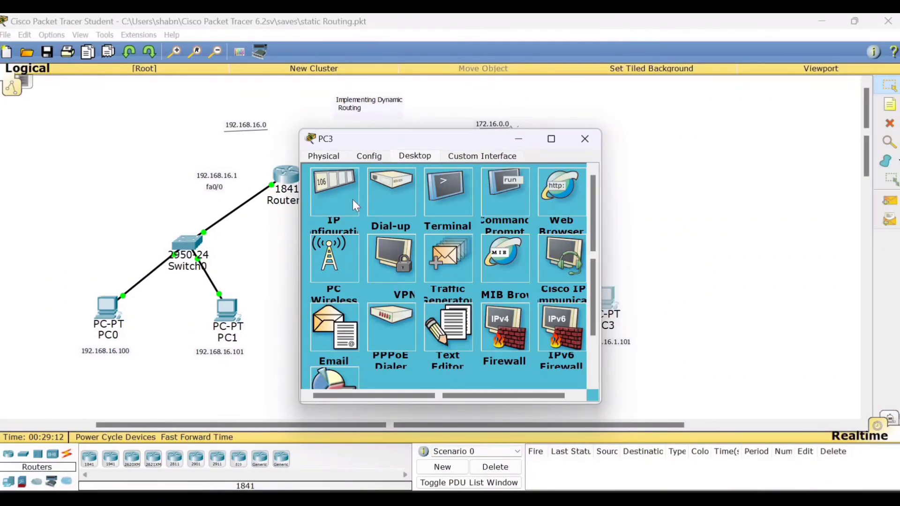
click(505, 195)
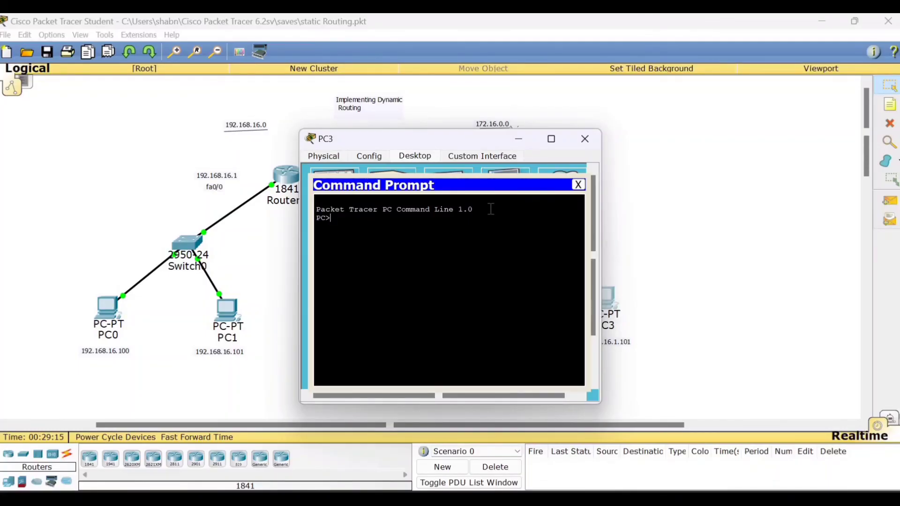
text(ping)
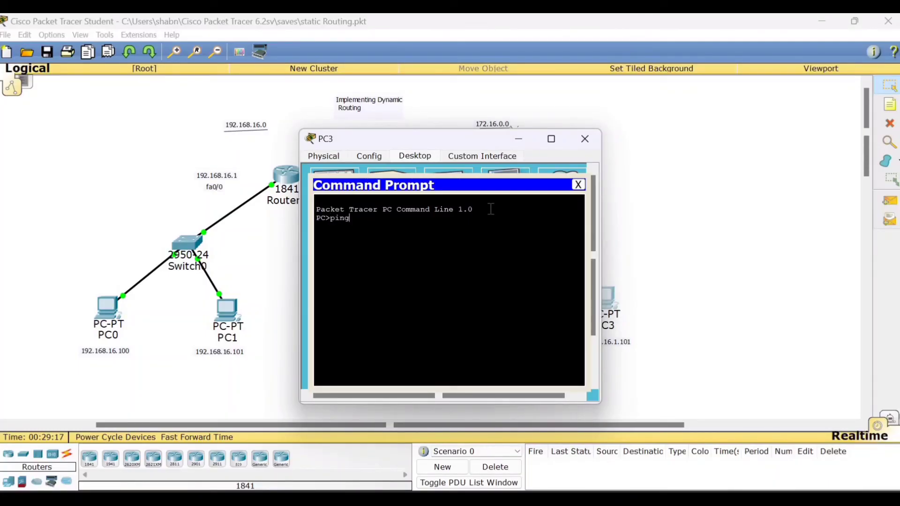
text(19)
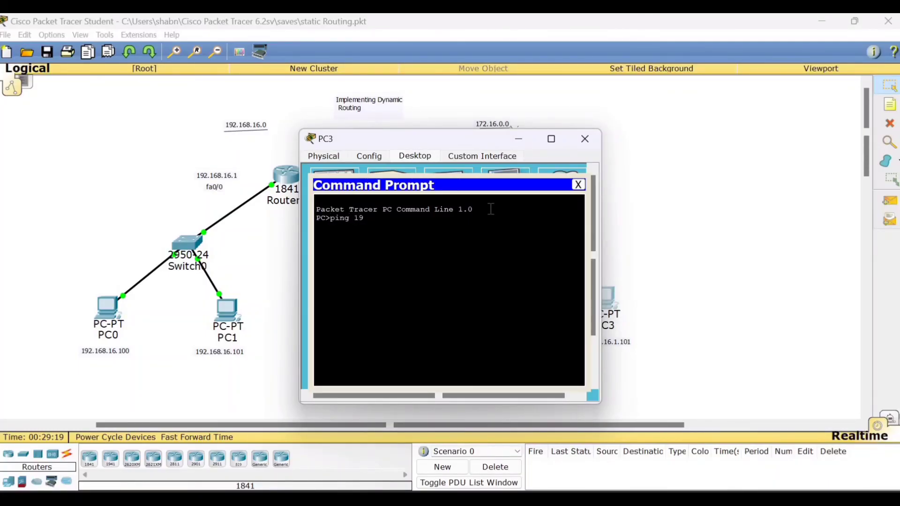
text(2.168.1)
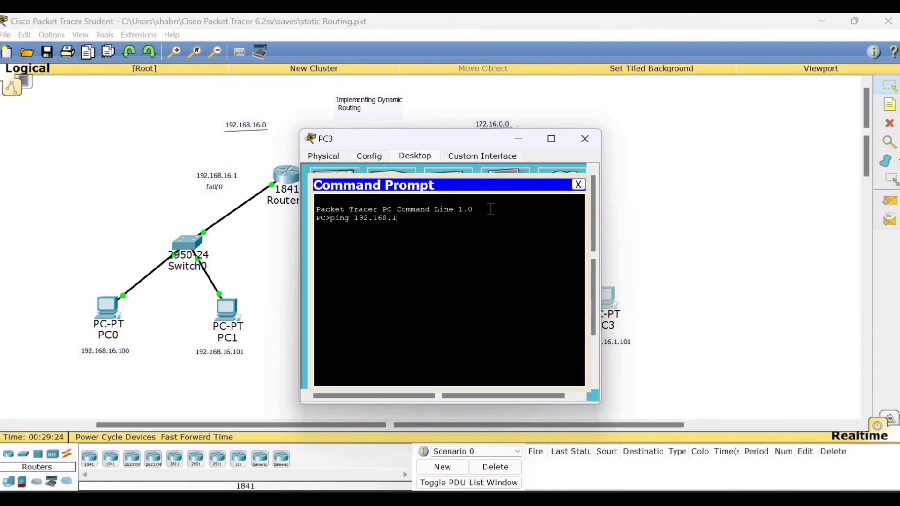
text(6.10)
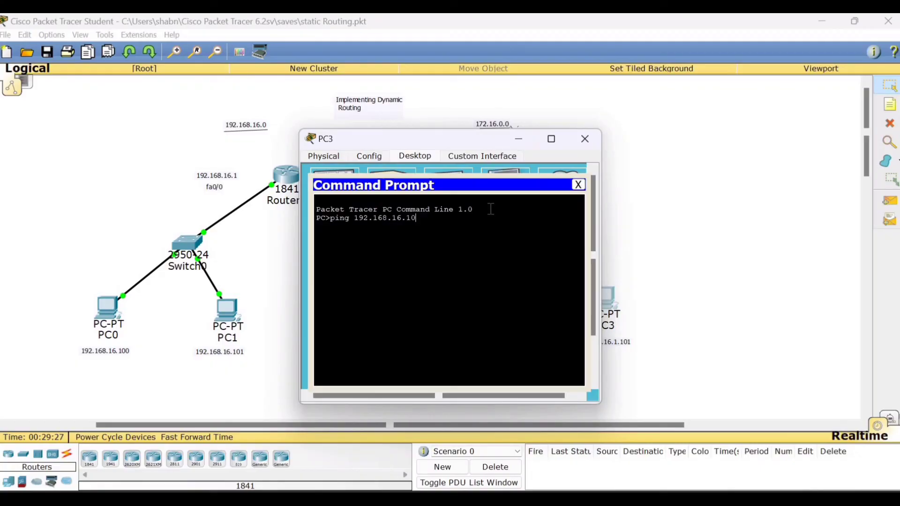
key(Return)
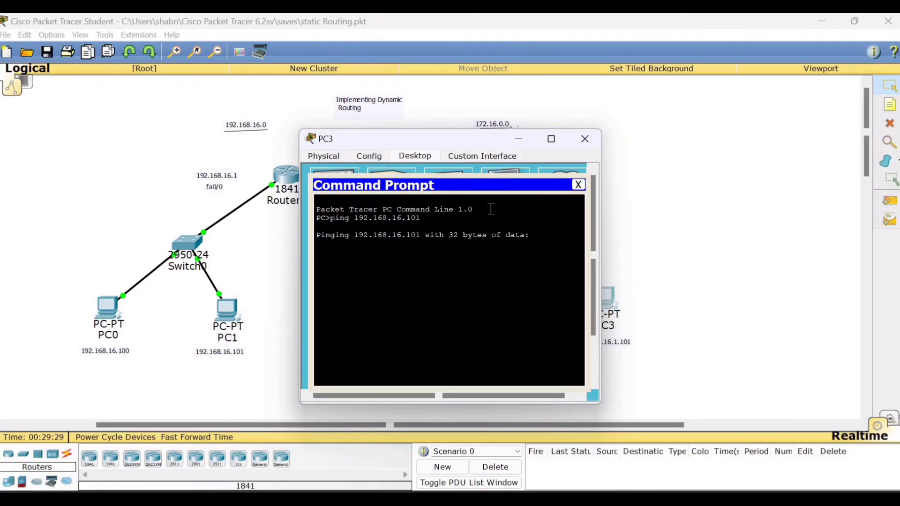
mouse_move(489, 301)
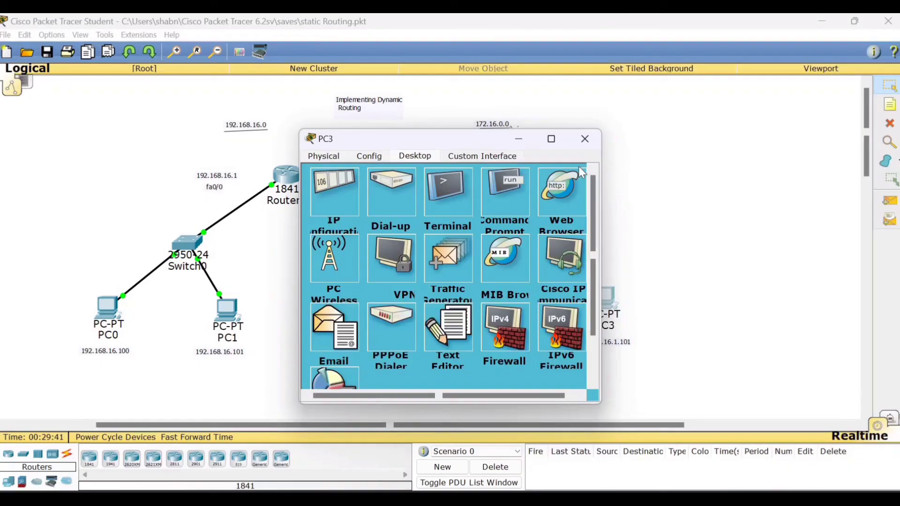
click(585, 138)
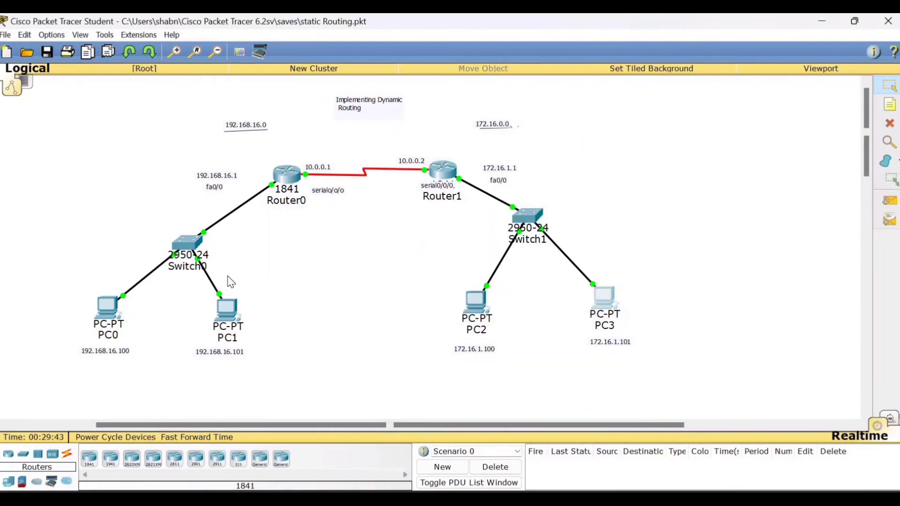